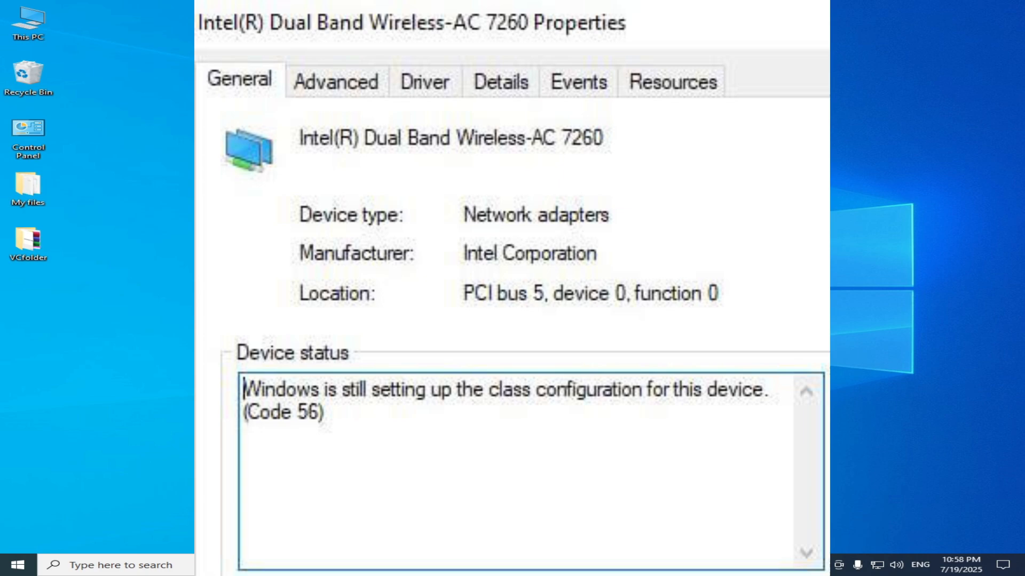
- Search for regedit and launch Registry Editor as administrator
click(117, 565)
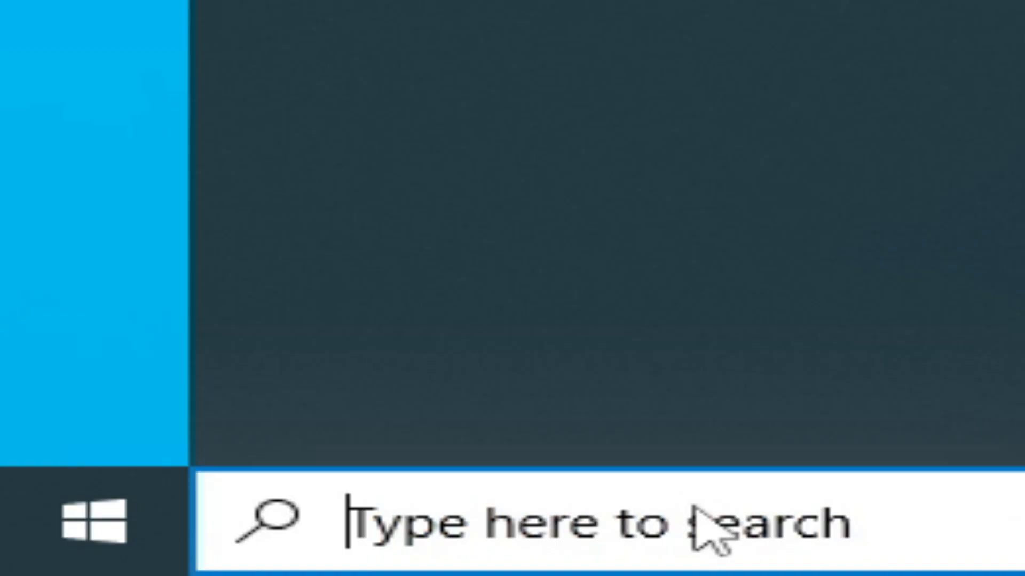
text(regedit)
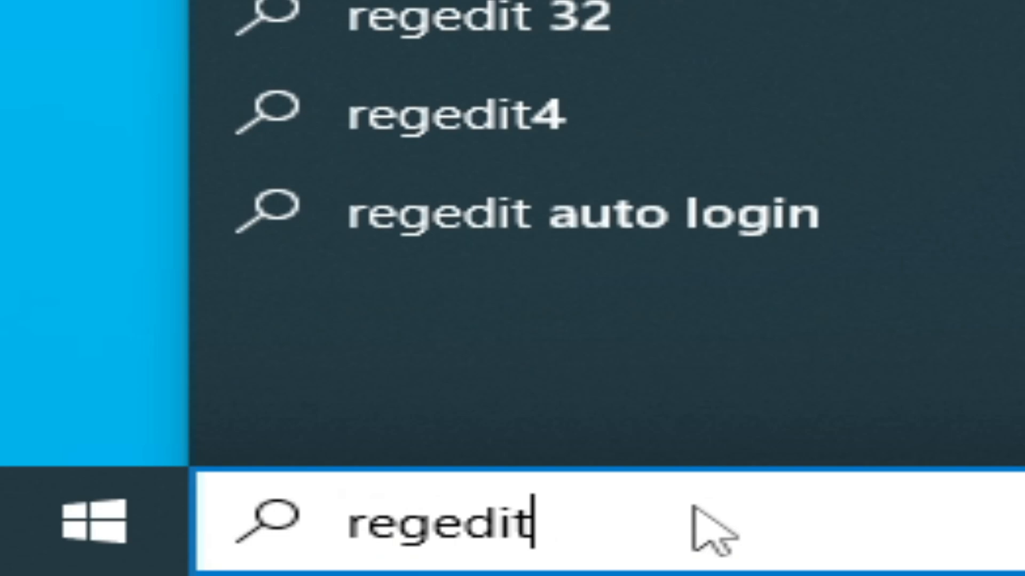
right_click(180, 97)
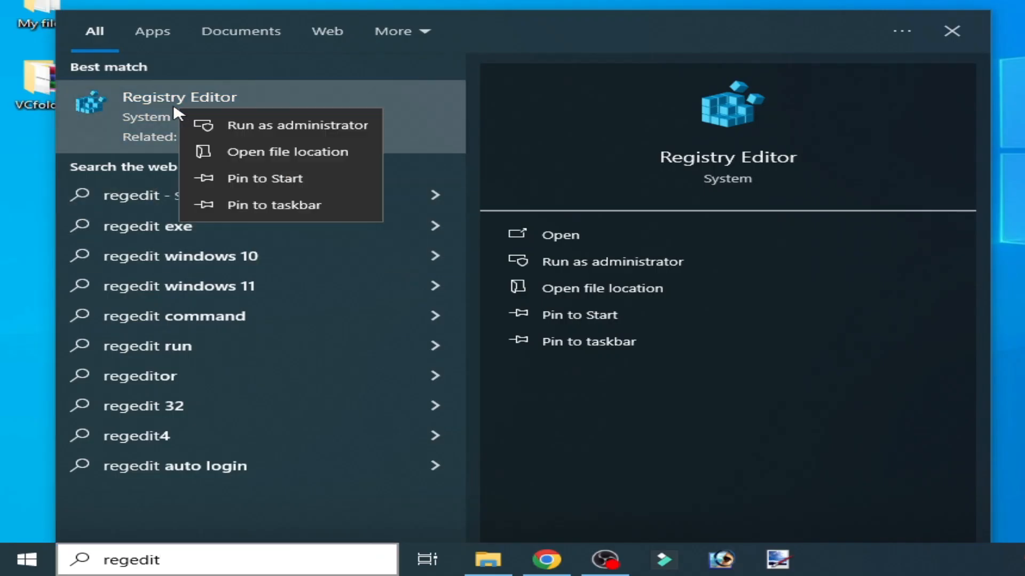
mouse_move(237, 125)
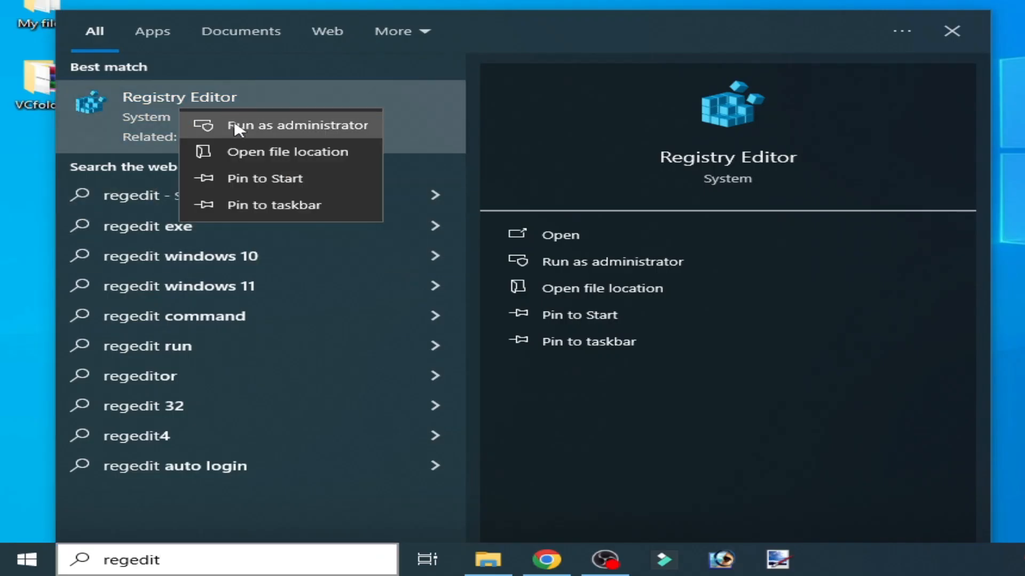
click(297, 125)
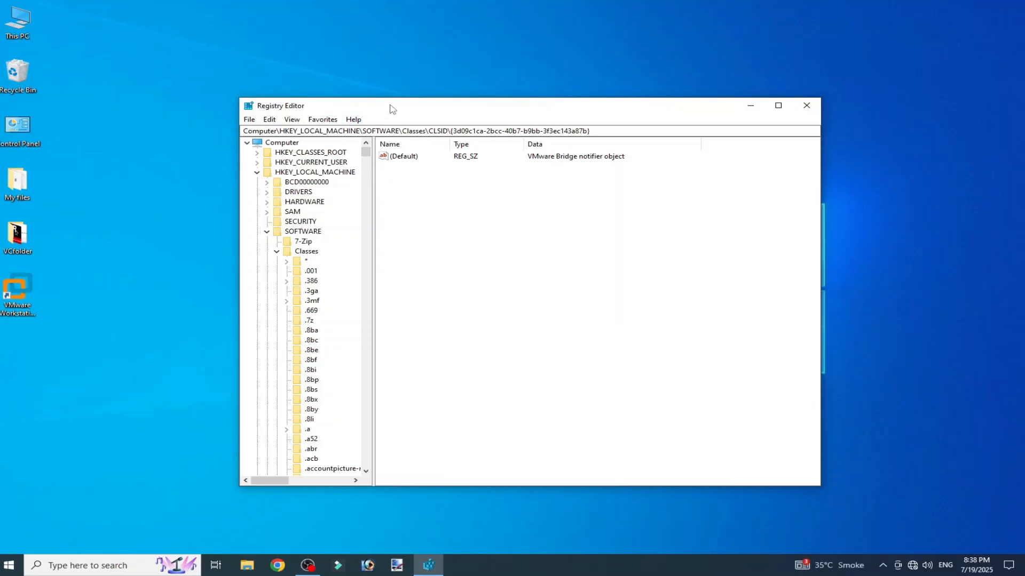
- Navigate HKEY_LOCAL_MACHINE\SOFTWARE\Classes\CLSID to the {3d09c1ca-2bcc-40b7-b9bb-3f3ec143a87b} key
click(778, 105)
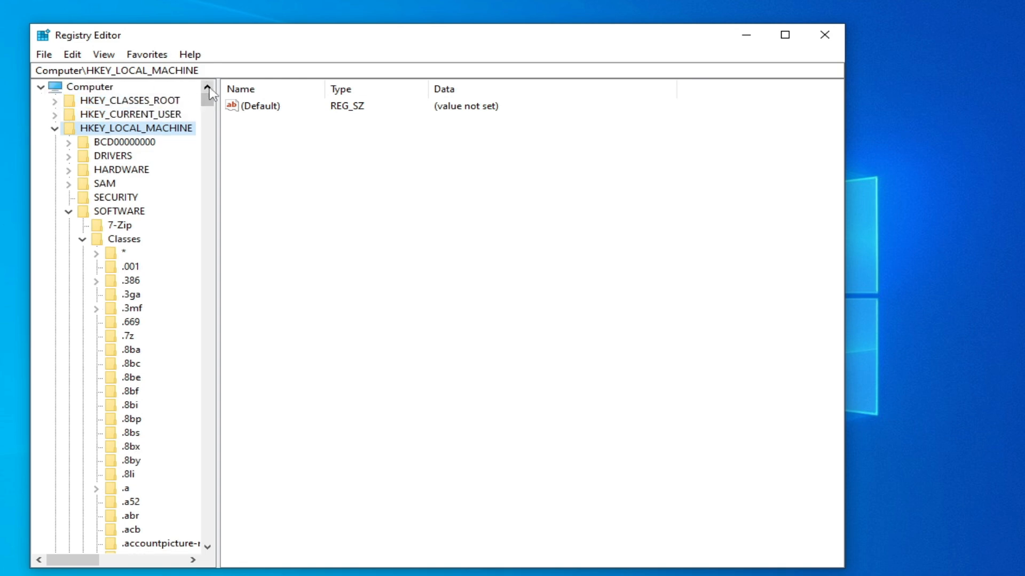
click(117, 211)
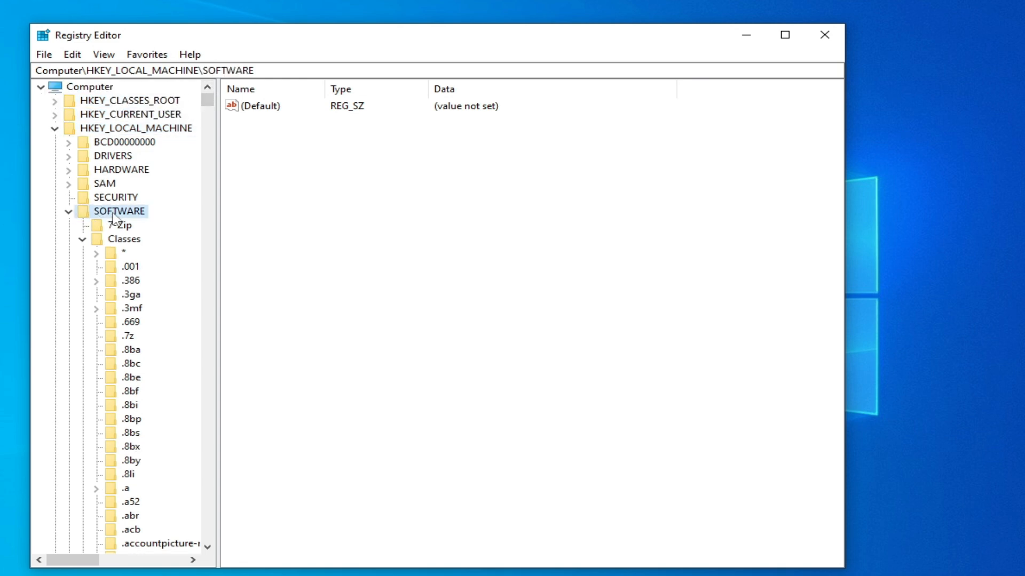
scroll(down, 3)
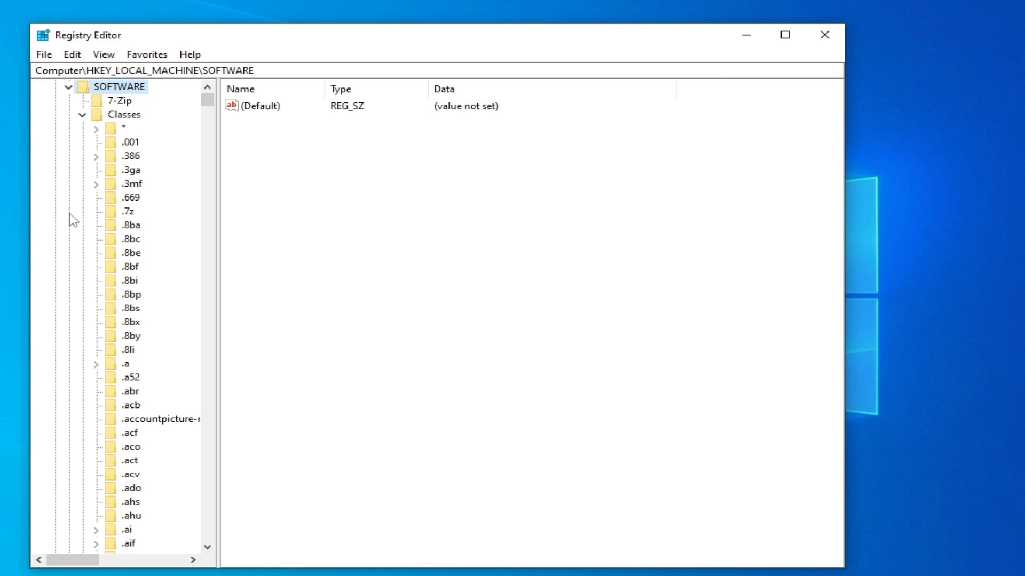
mouse_move(208, 94)
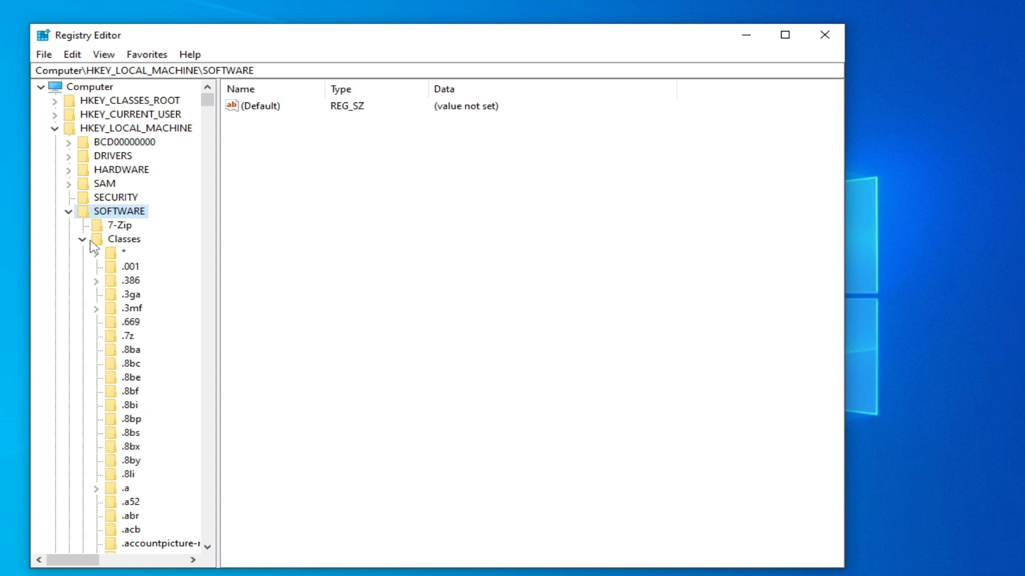
click(96, 239)
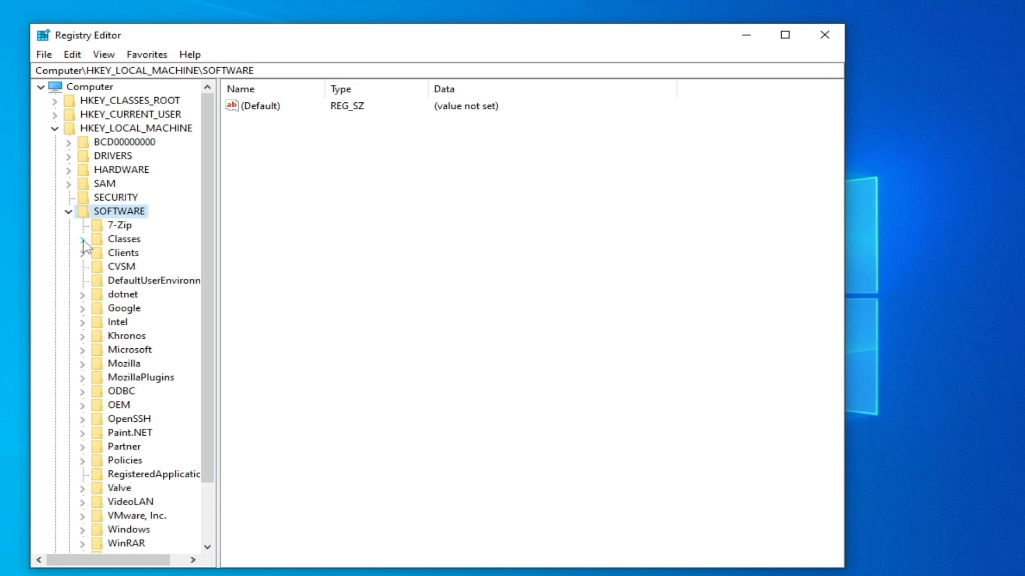
click(84, 239)
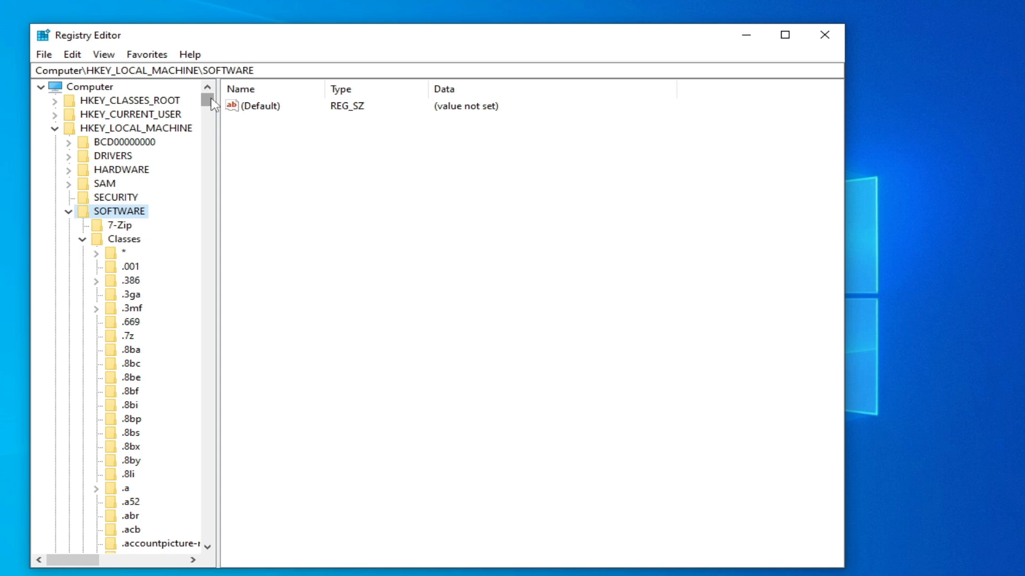
scroll(down, 3)
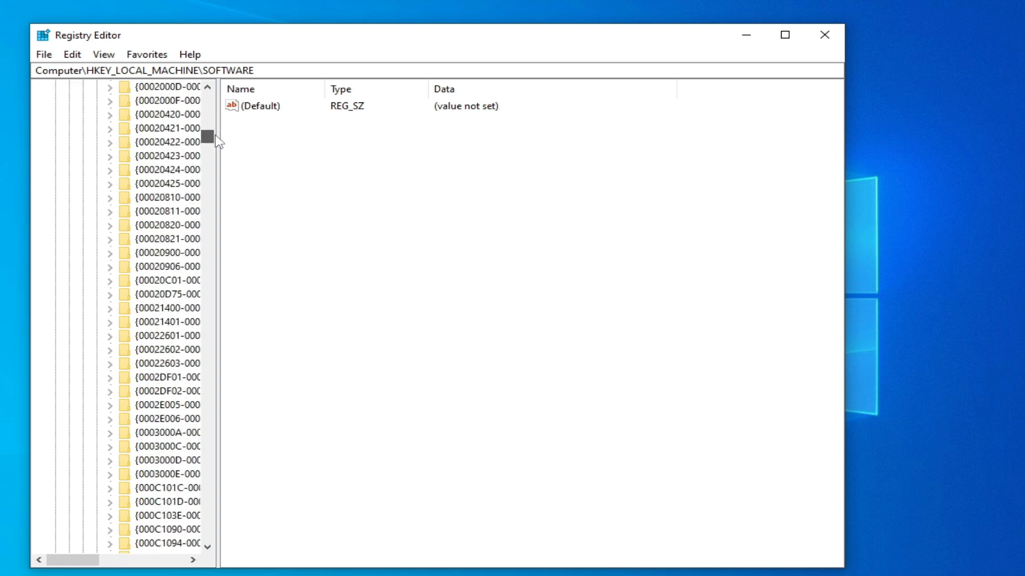
scroll(down, 3)
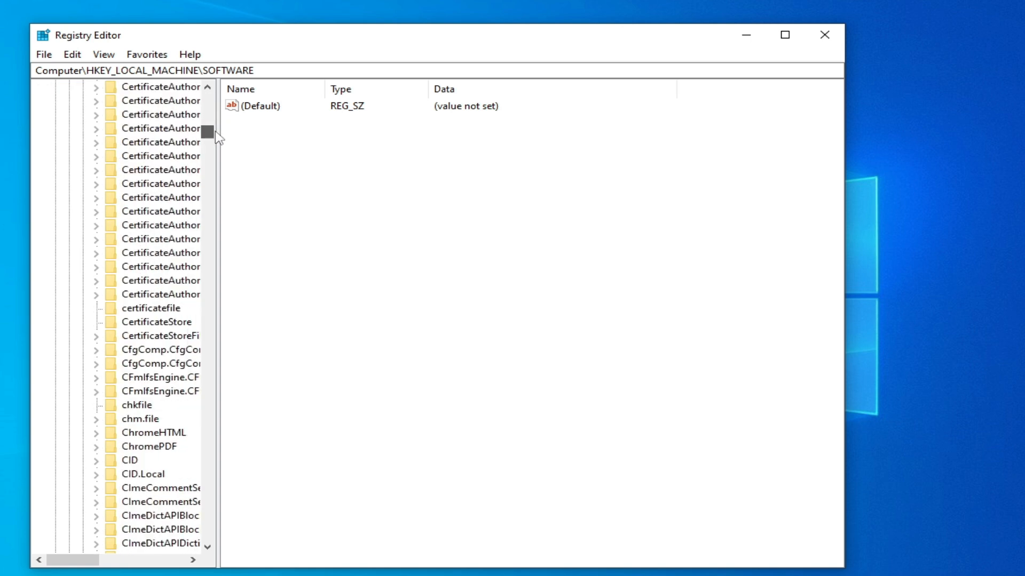
click(96, 335)
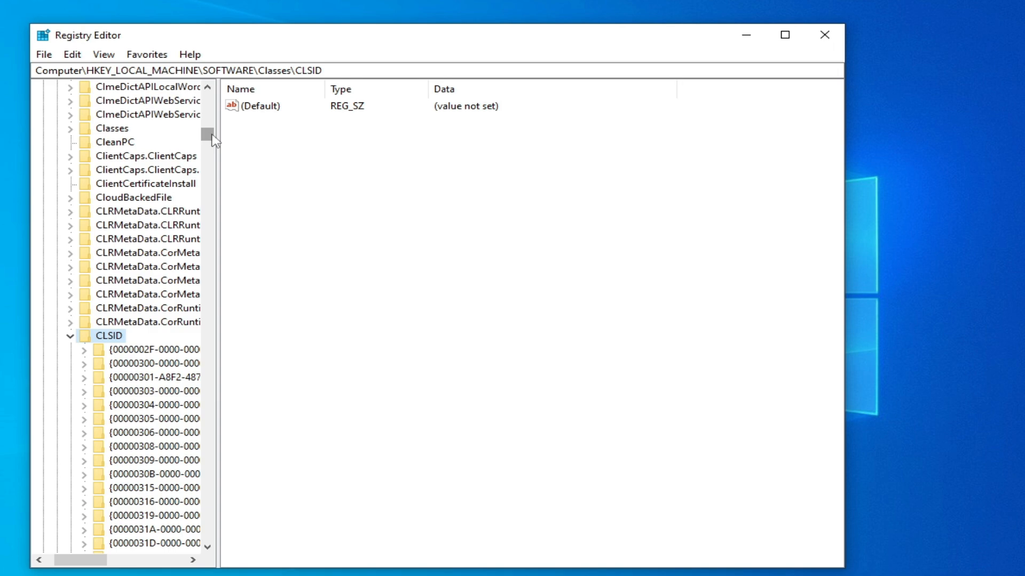
scroll(down, 3)
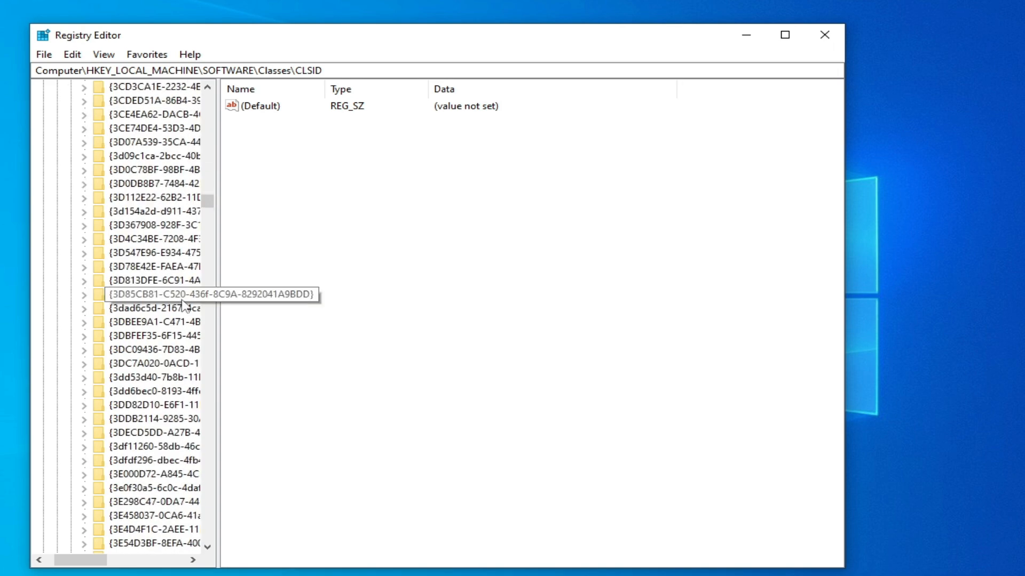
click(145, 156)
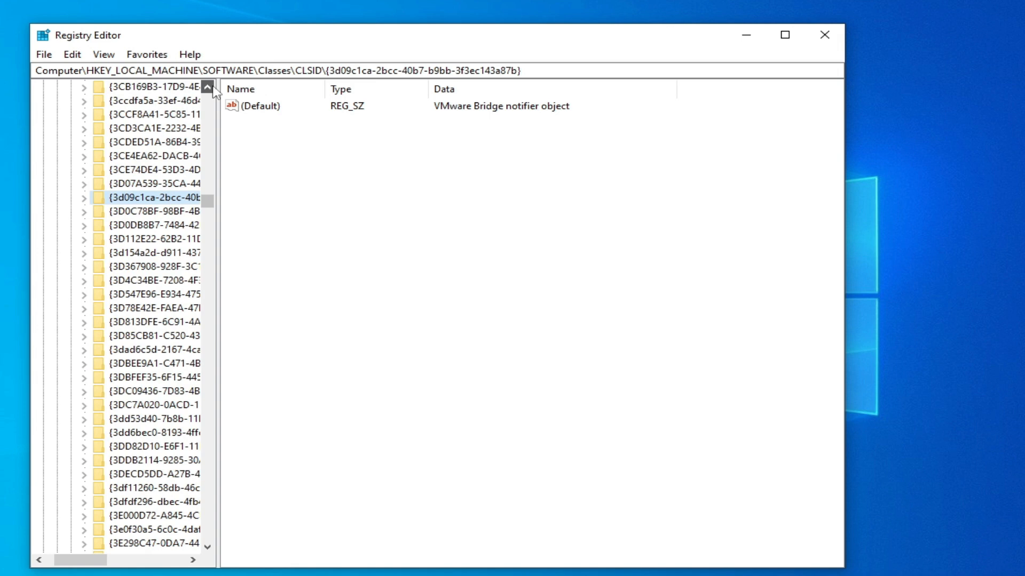
scroll(up, 3)
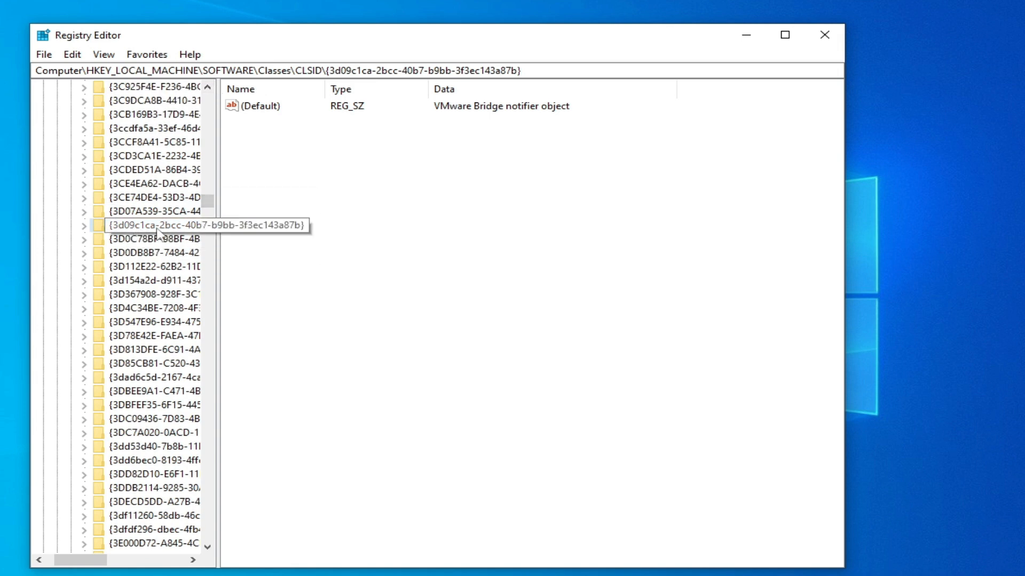
- Export the {3d09c1ca-...} key to the Desktop as 'my file'
right_click(141, 225)
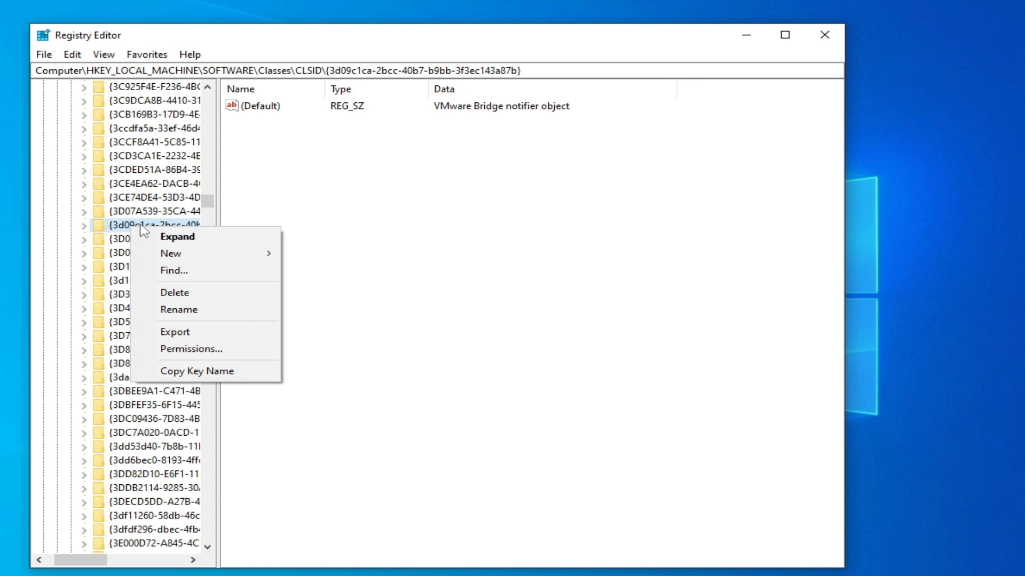
click(174, 333)
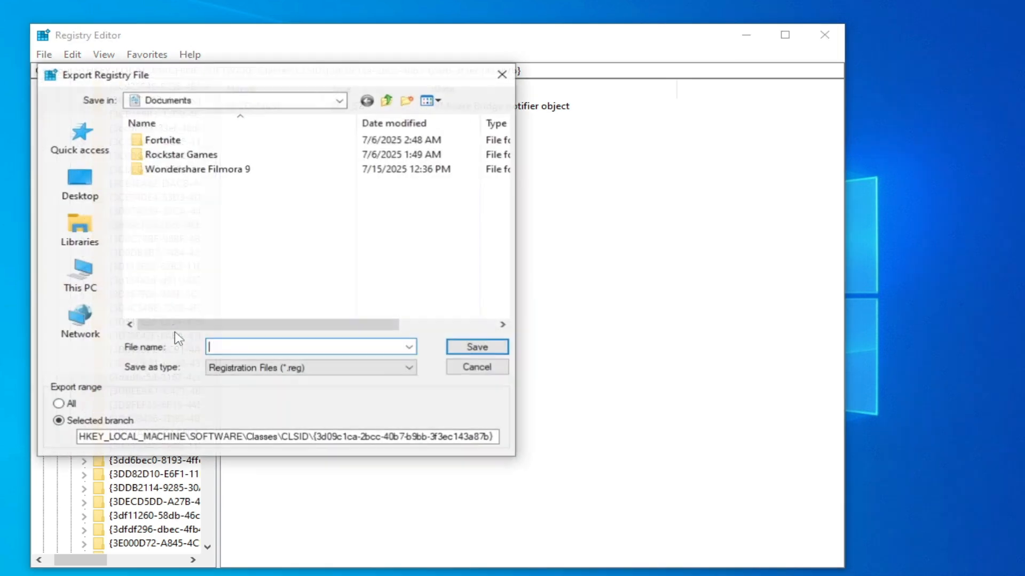
click(79, 184)
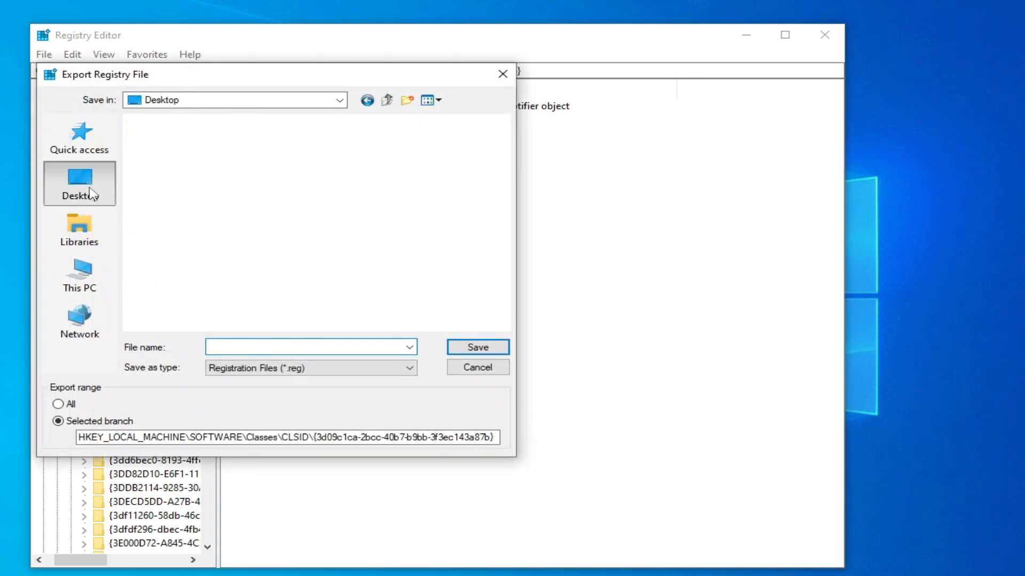
click(79, 183)
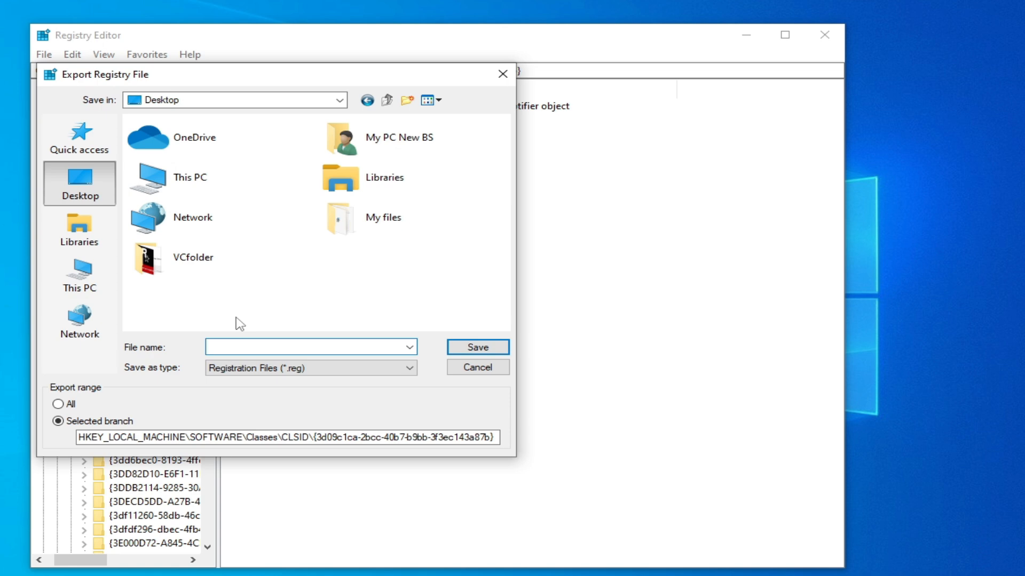
click(308, 347)
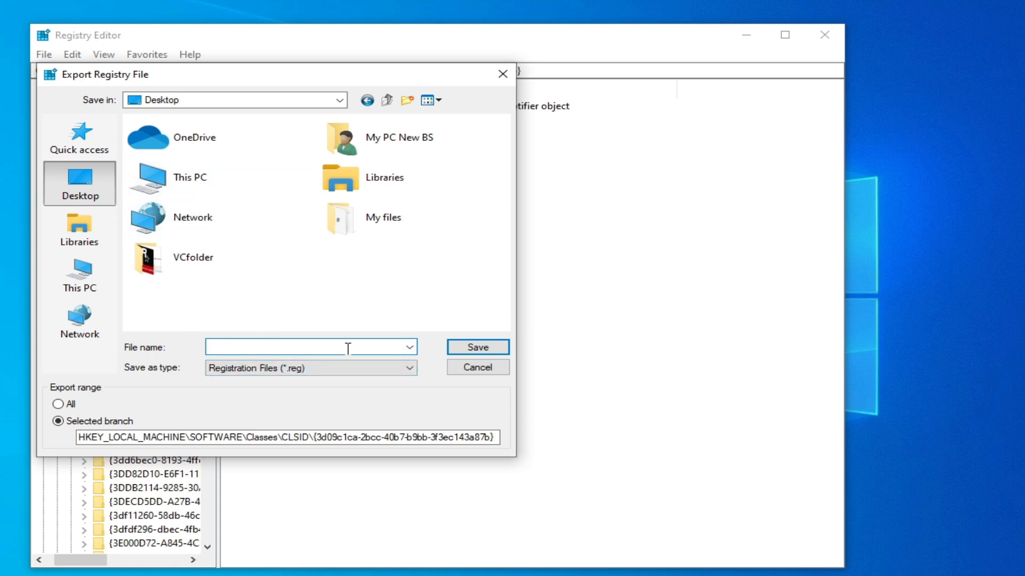
text(m)
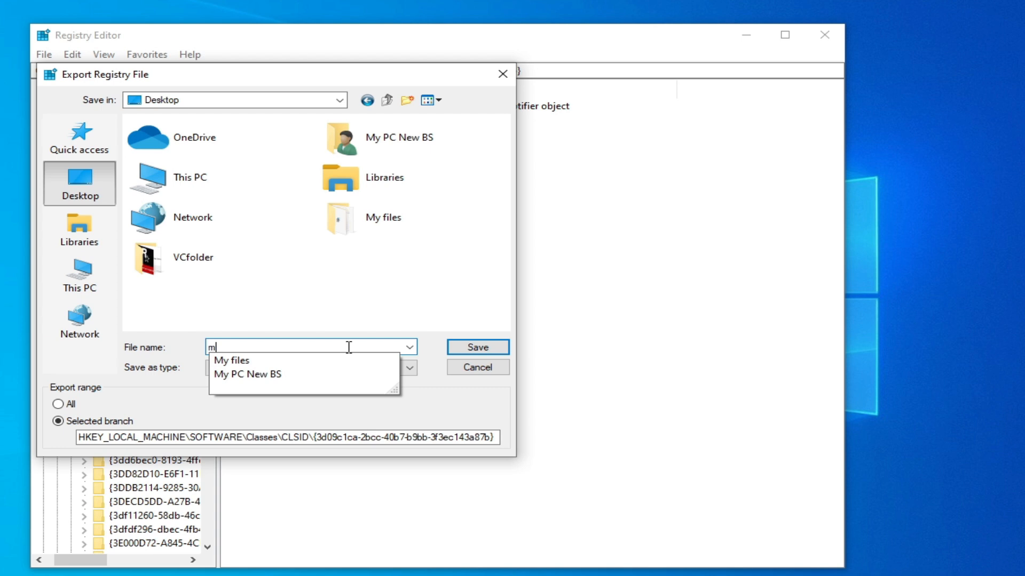
text(y)
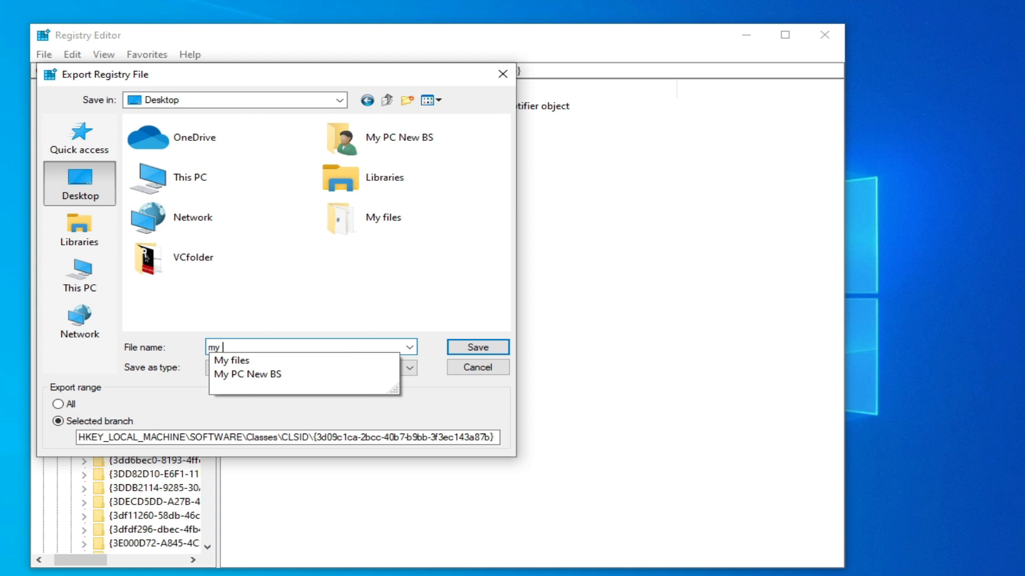
text(file)
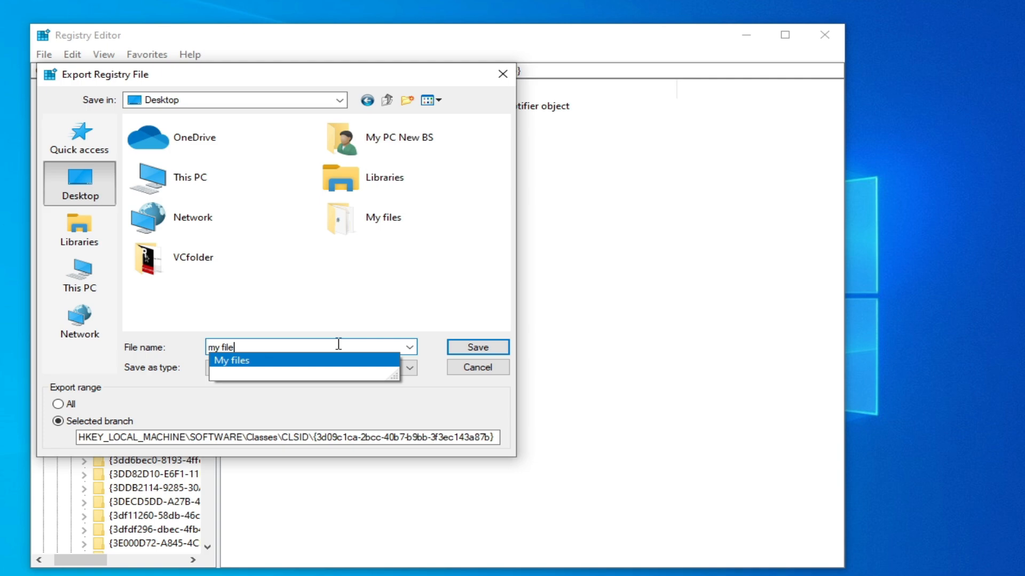
mouse_move(477, 347)
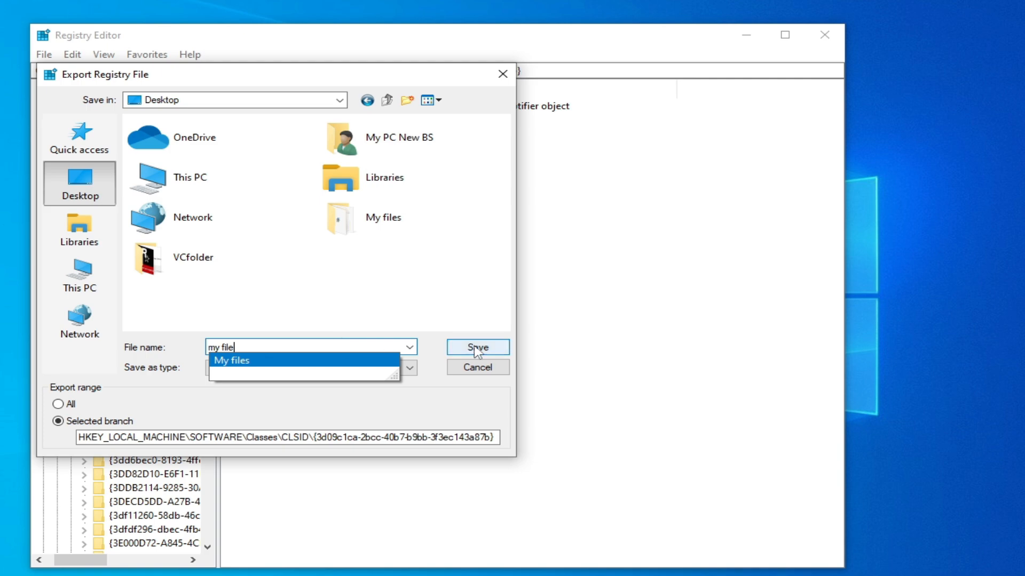
click(477, 347)
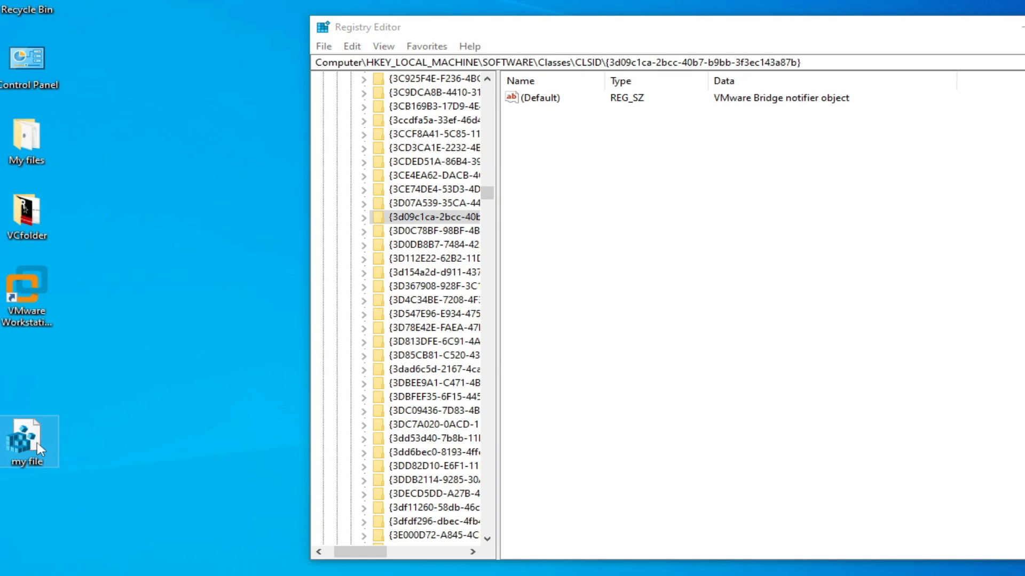
mouse_move(421, 227)
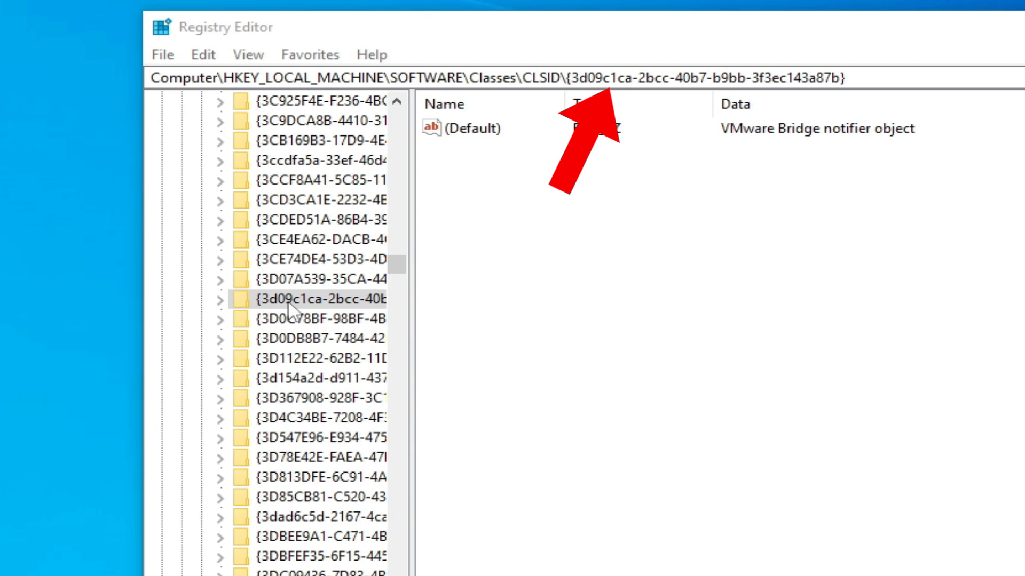
- Delete the {3d09c1ca-2bcc-...} CLSID key and confirm removal of its subkeys
right_click(314, 298)
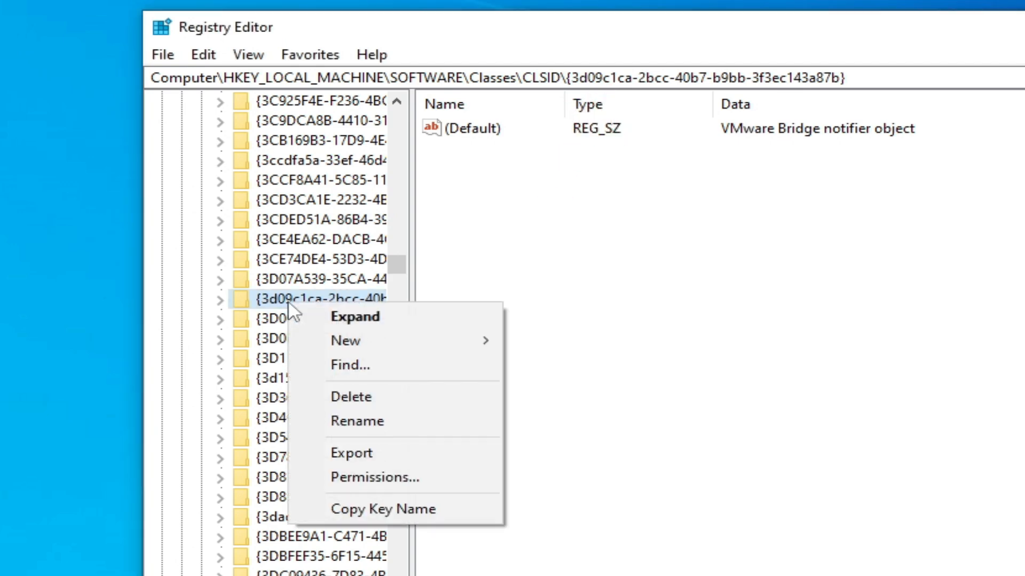
mouse_move(351, 397)
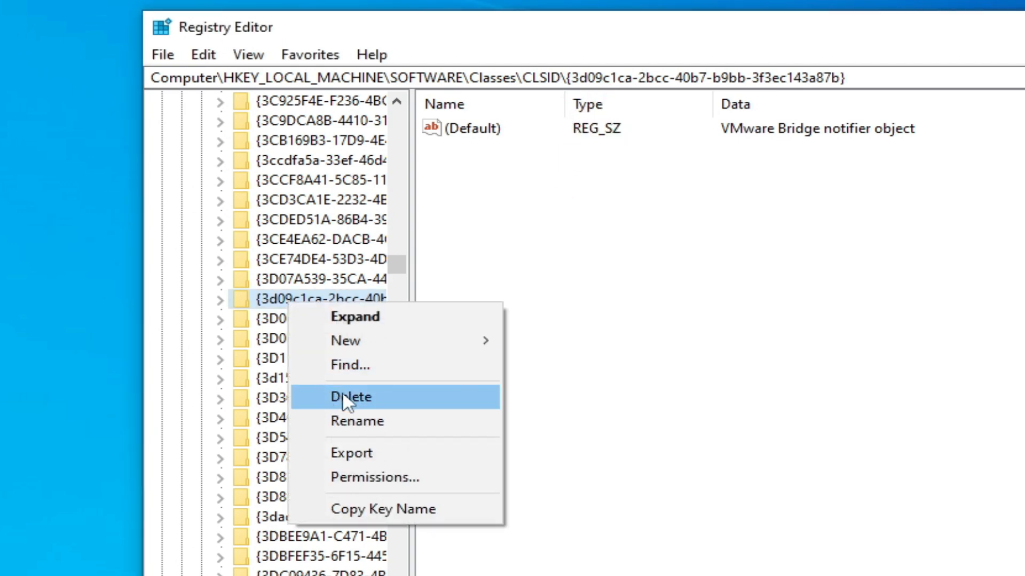
click(350, 397)
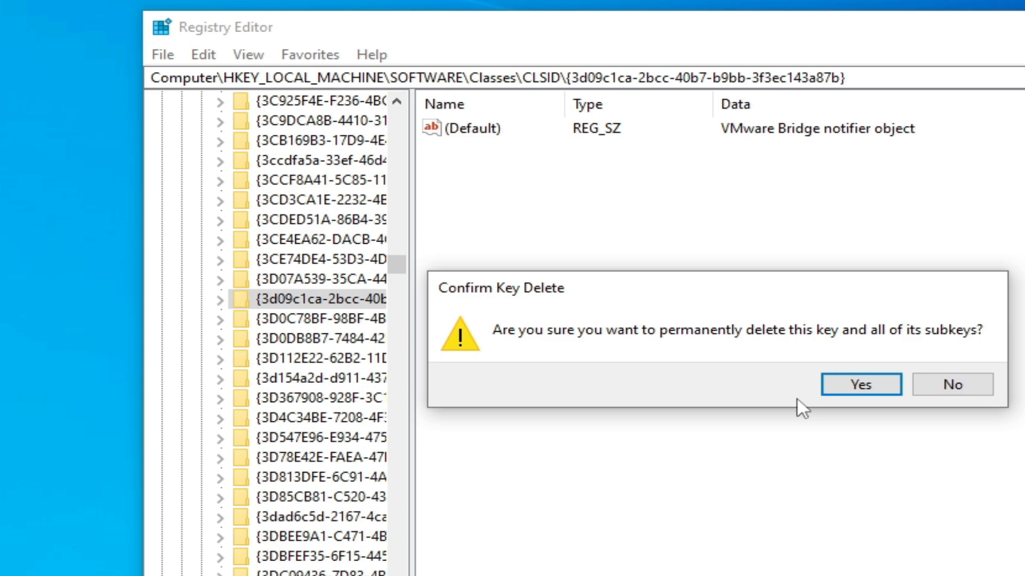
click(860, 384)
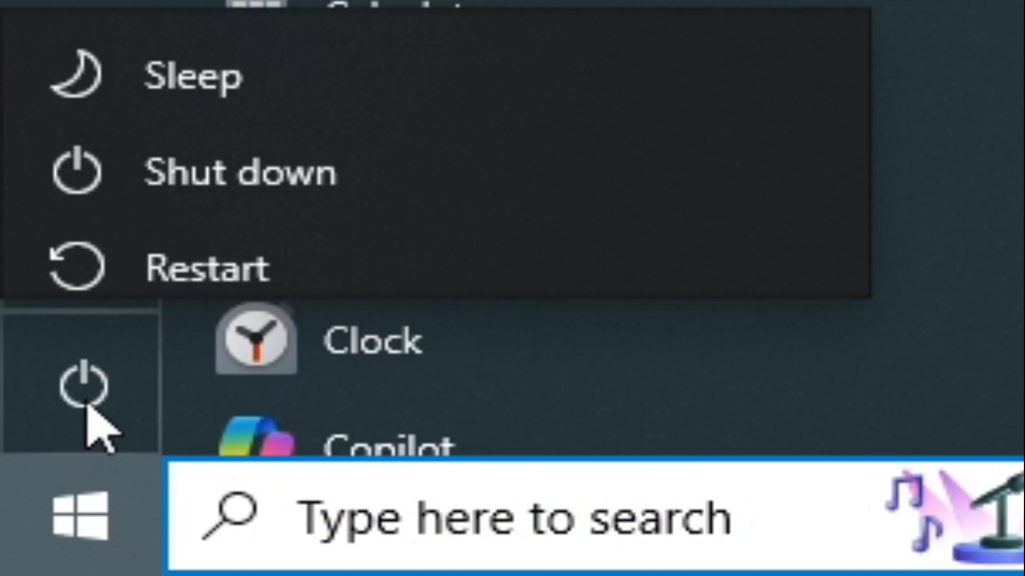
mouse_move(236, 275)
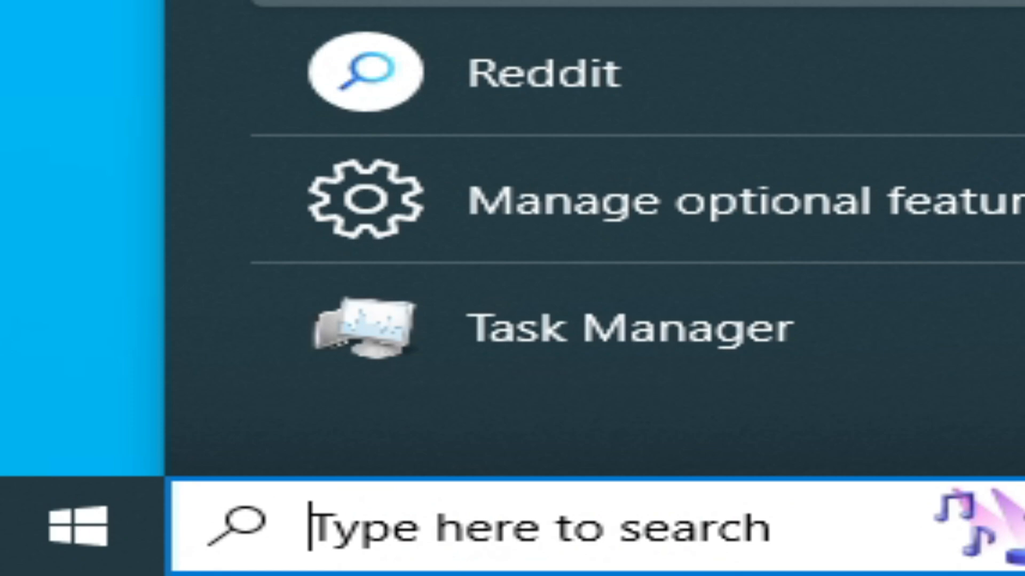
- Run ncpa.cpl from the Run dialog to show the network adapters
text(run)
text(ncpa.cpl)
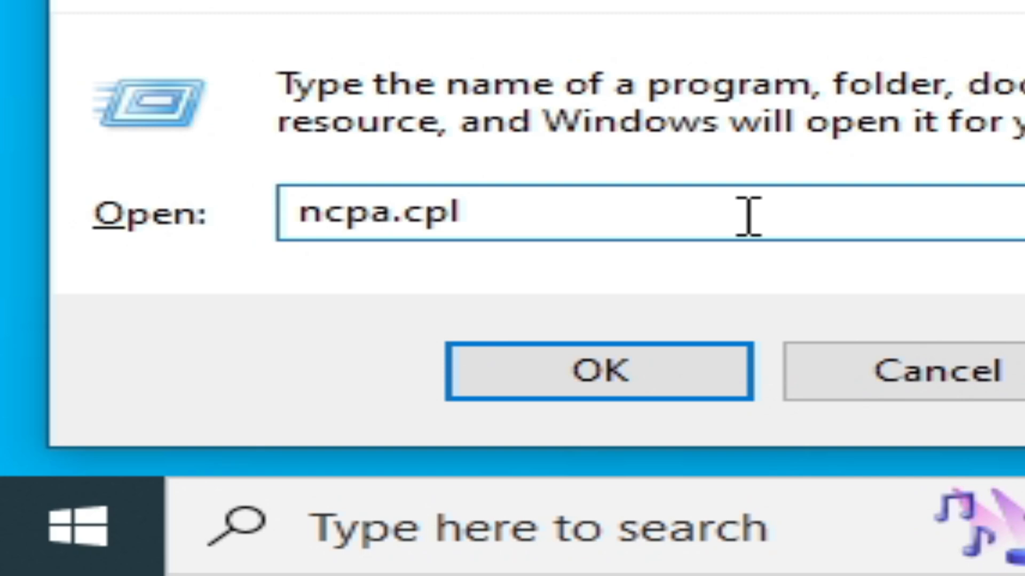
mouse_move(585, 371)
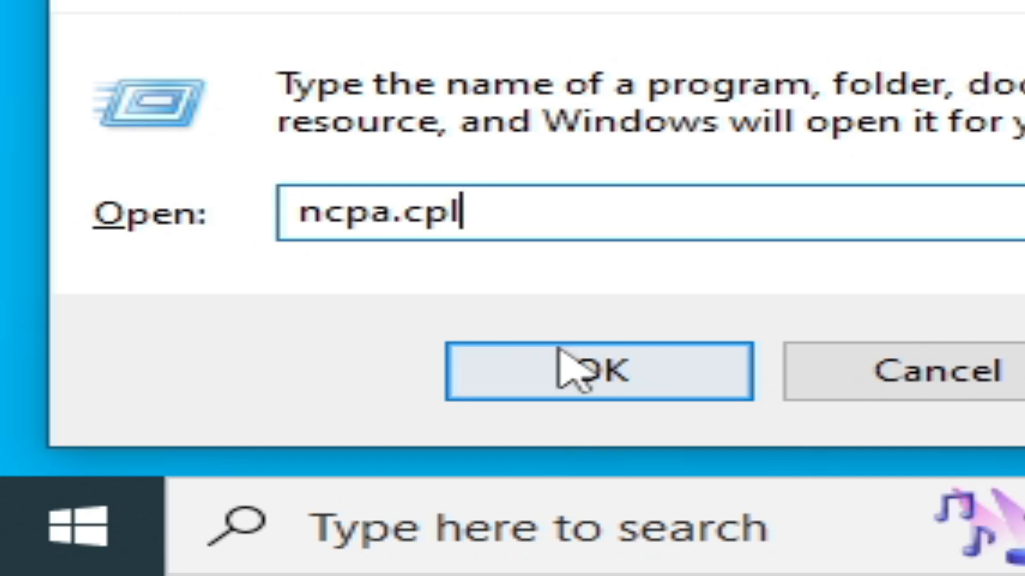
click(596, 371)
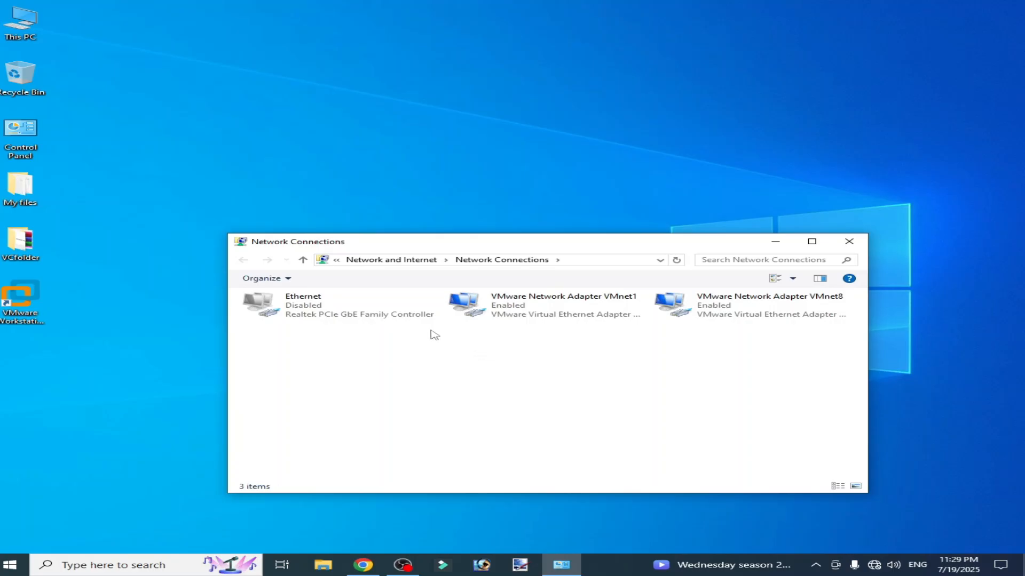
click(848, 241)
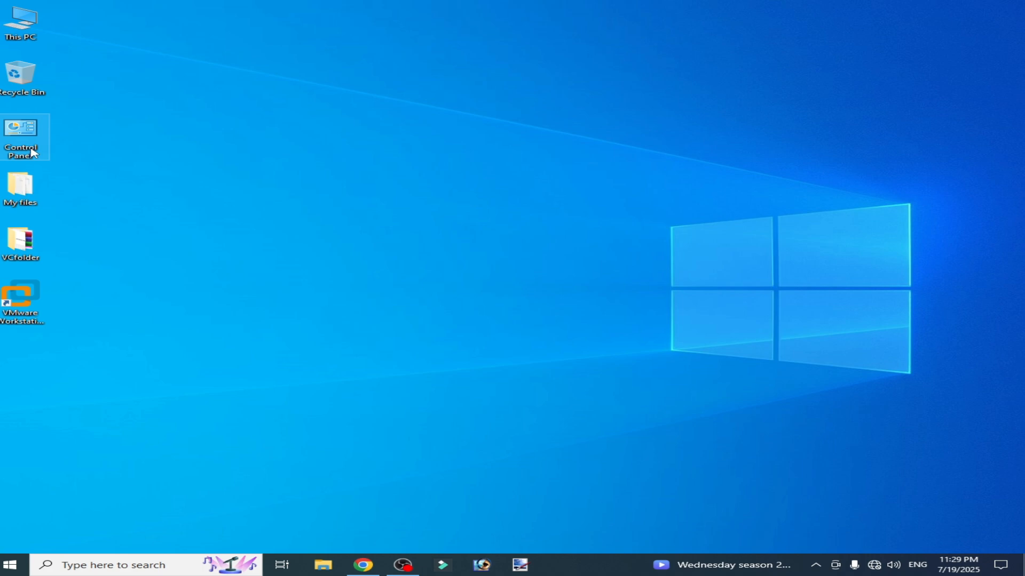
double_click(21, 136)
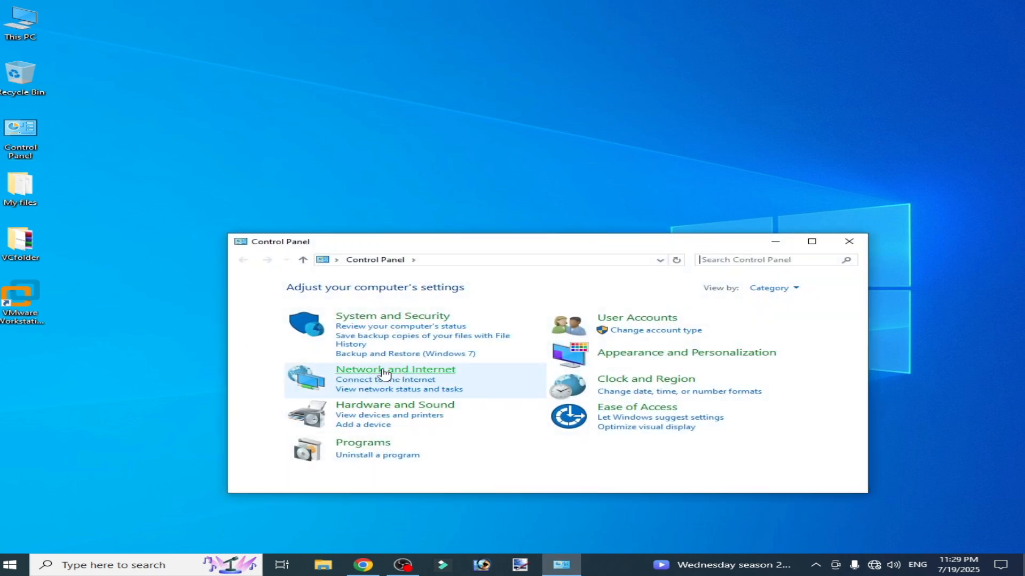
click(395, 369)
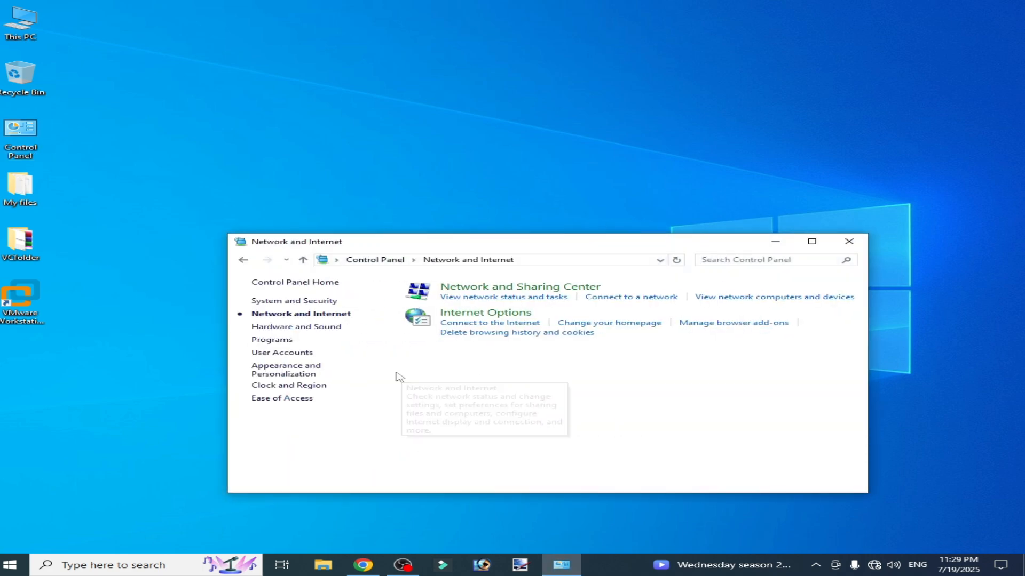
click(519, 287)
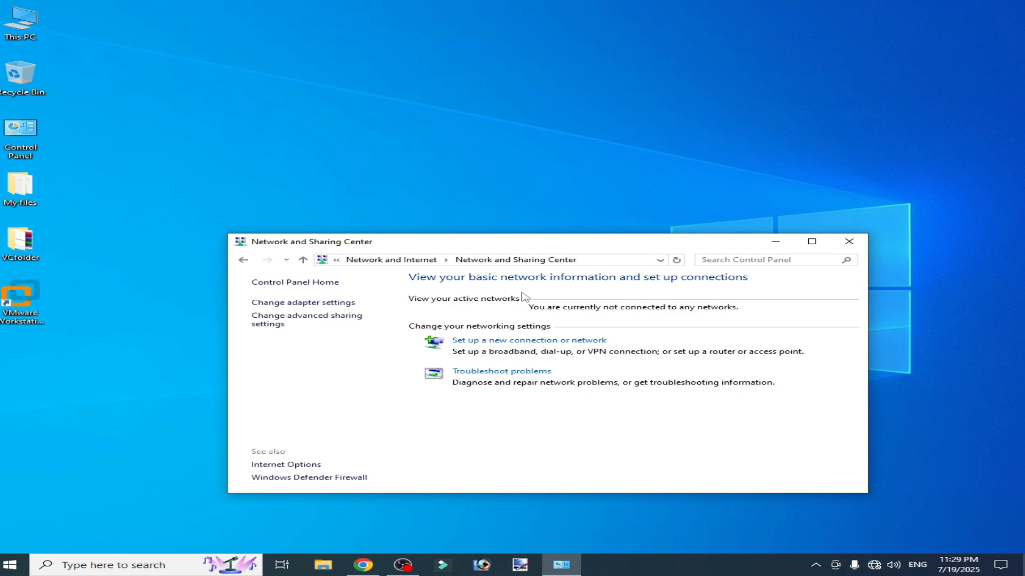
click(303, 302)
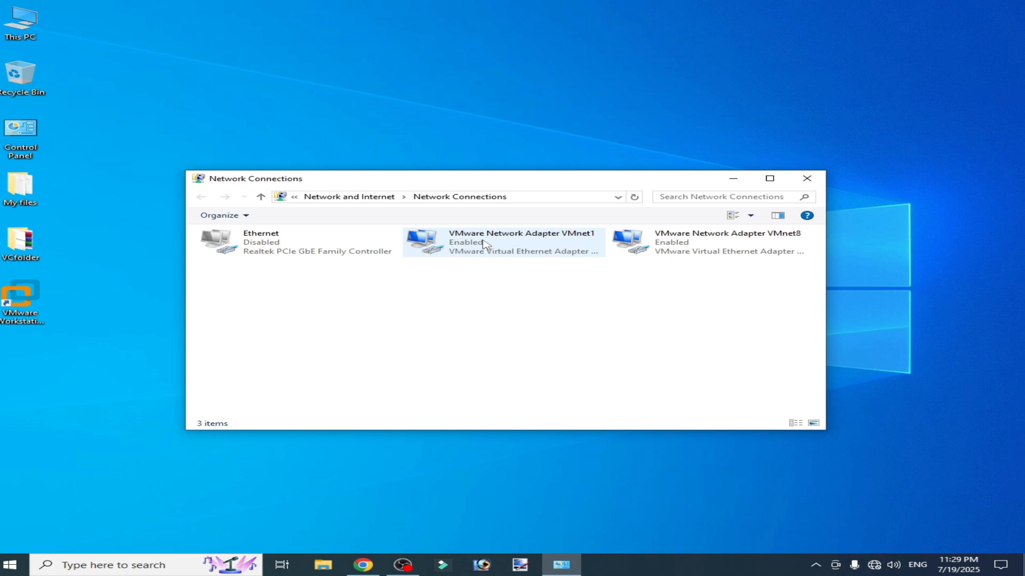
mouse_move(530, 246)
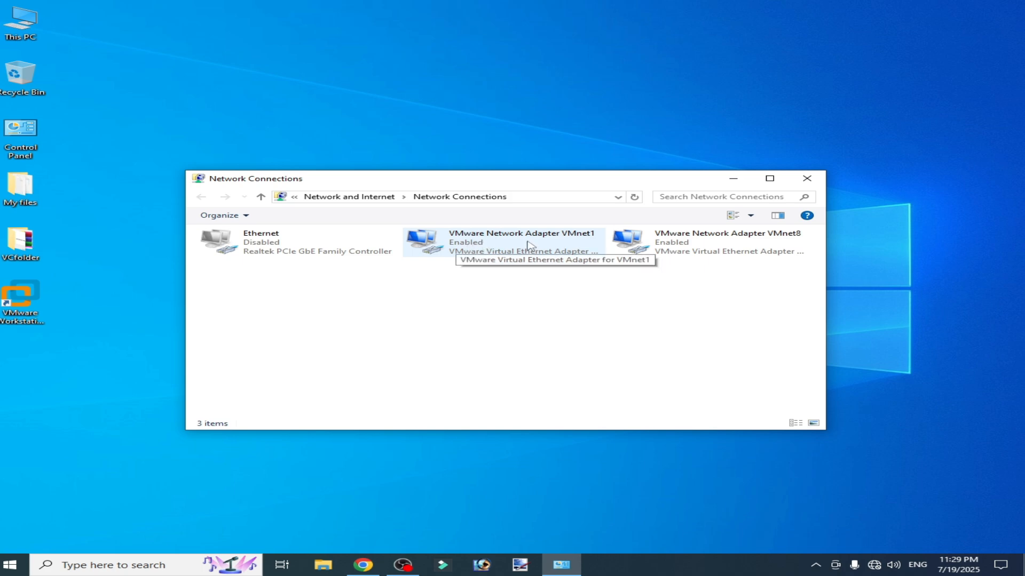
- Uninstall Client for Microsoft Networks from VMnet1's properties and confirm with Yes
right_click(523, 242)
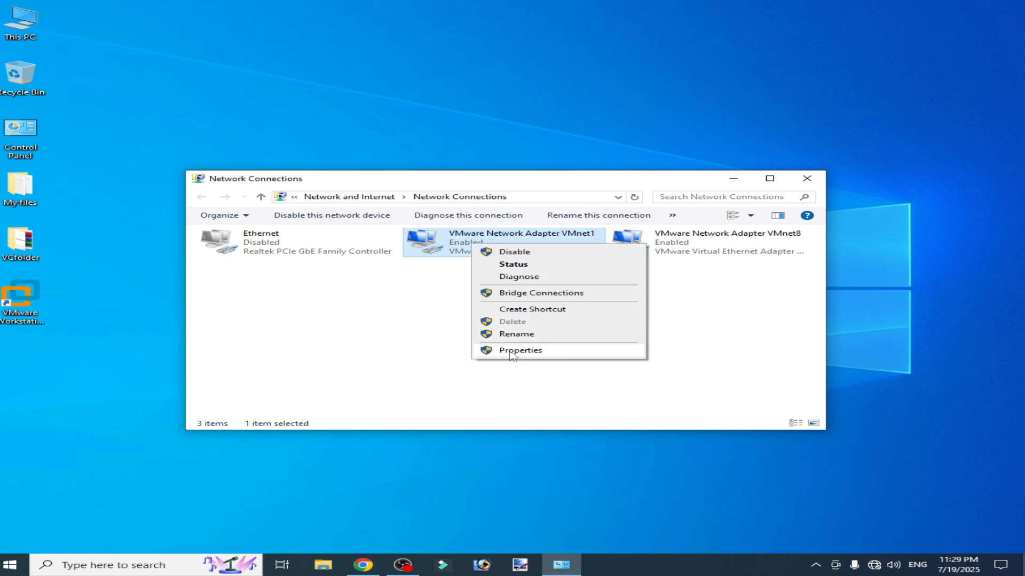
click(519, 351)
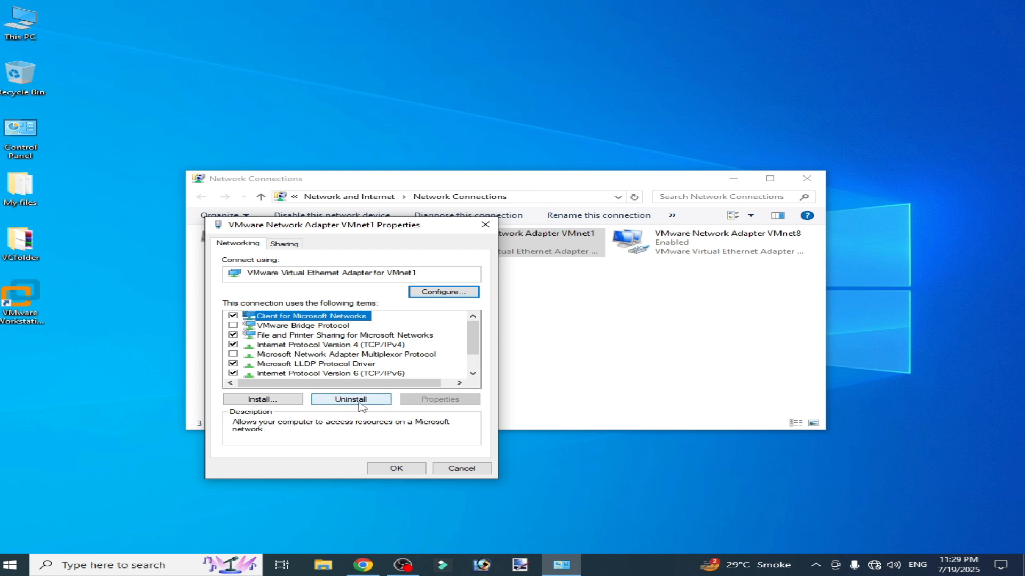
click(351, 400)
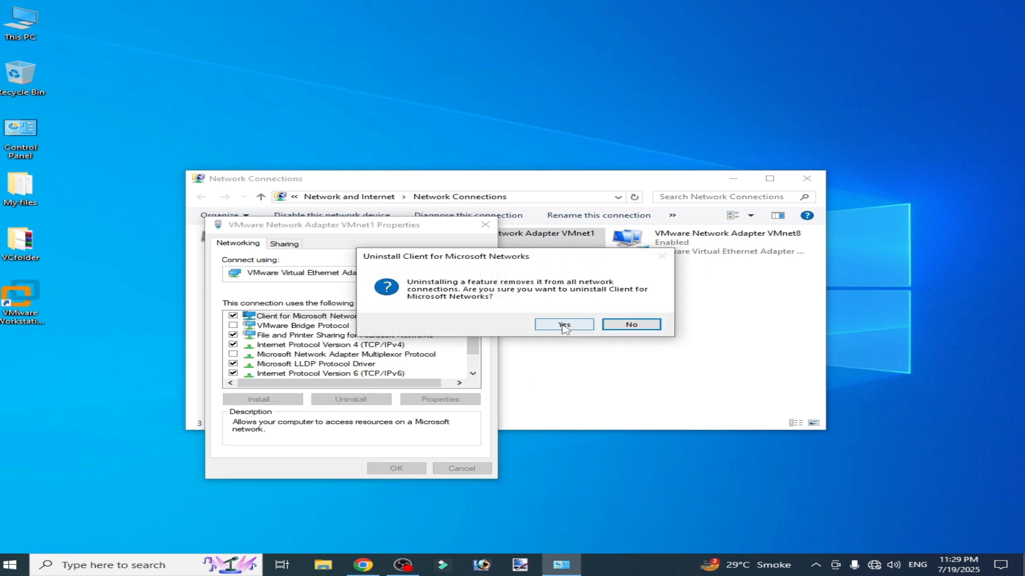
click(563, 325)
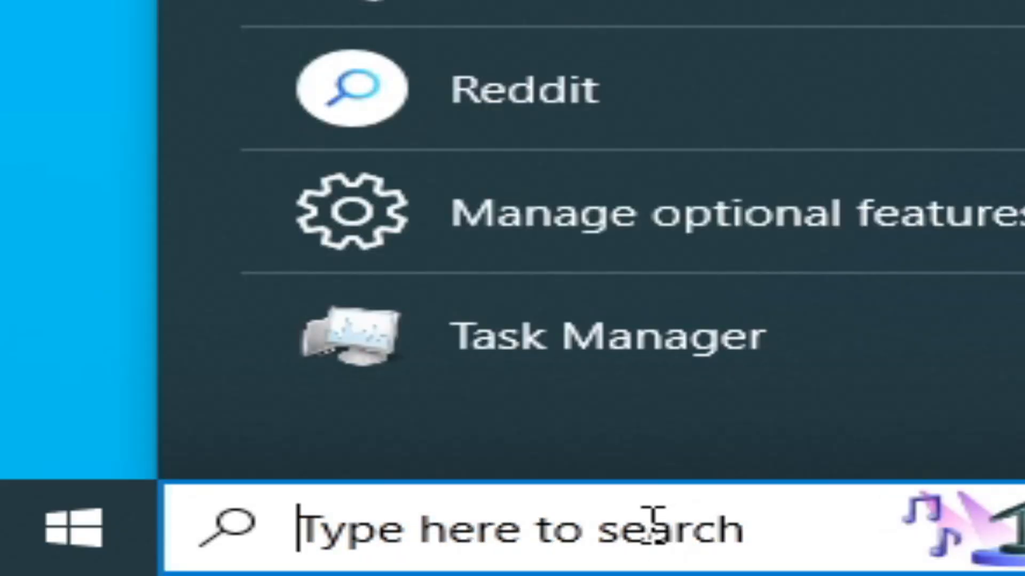
- Filter Settings Apps for 'vmwar' and uninstall VMware Workstation 17.6.0
text(settings)
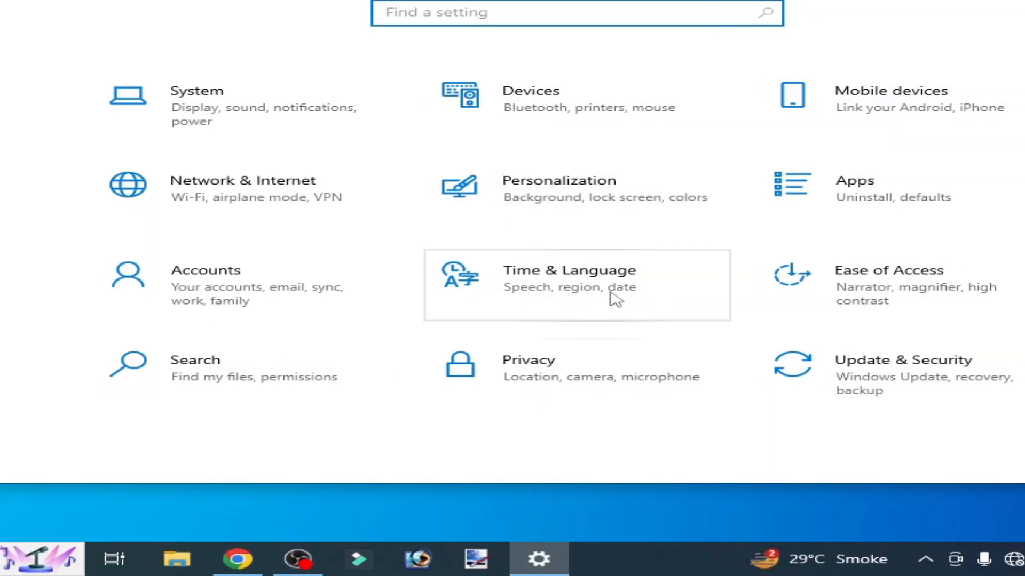
click(853, 180)
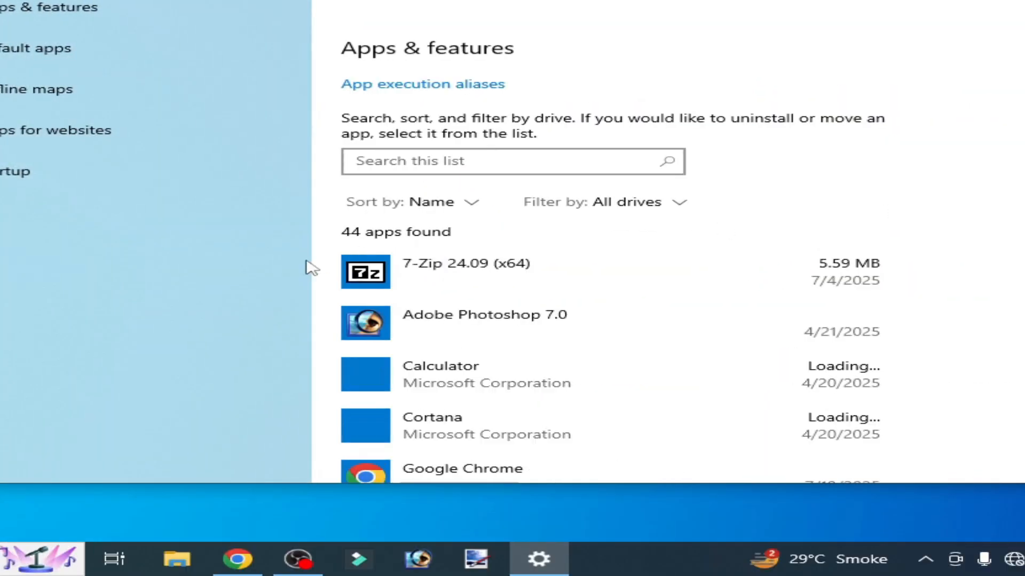
text(vm)
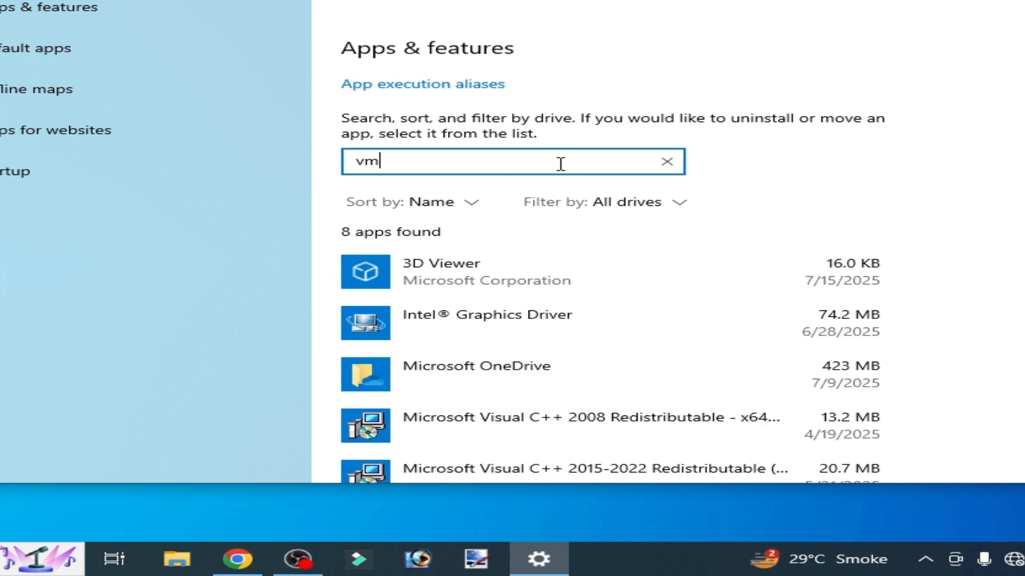
text(war)
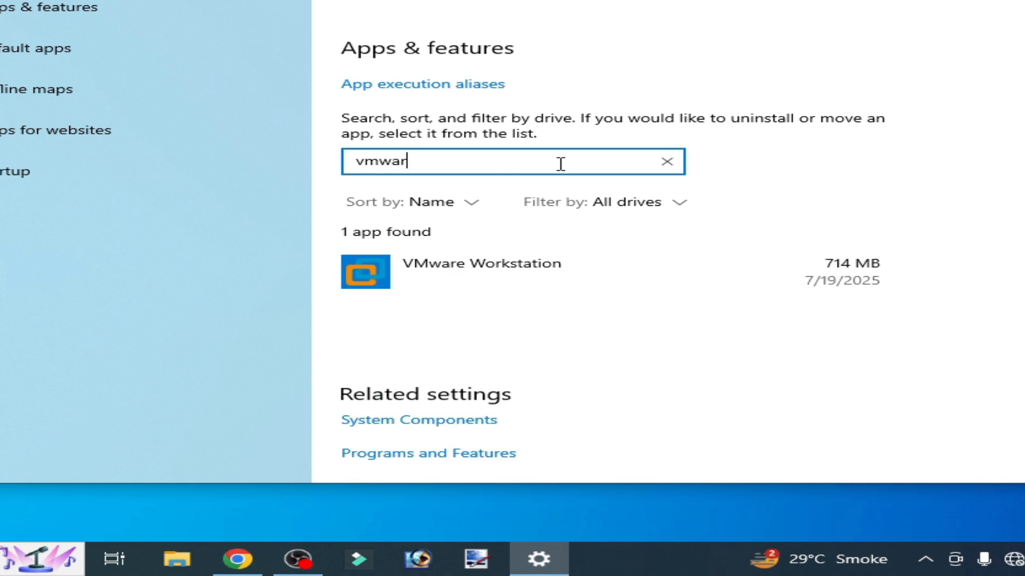
click(481, 271)
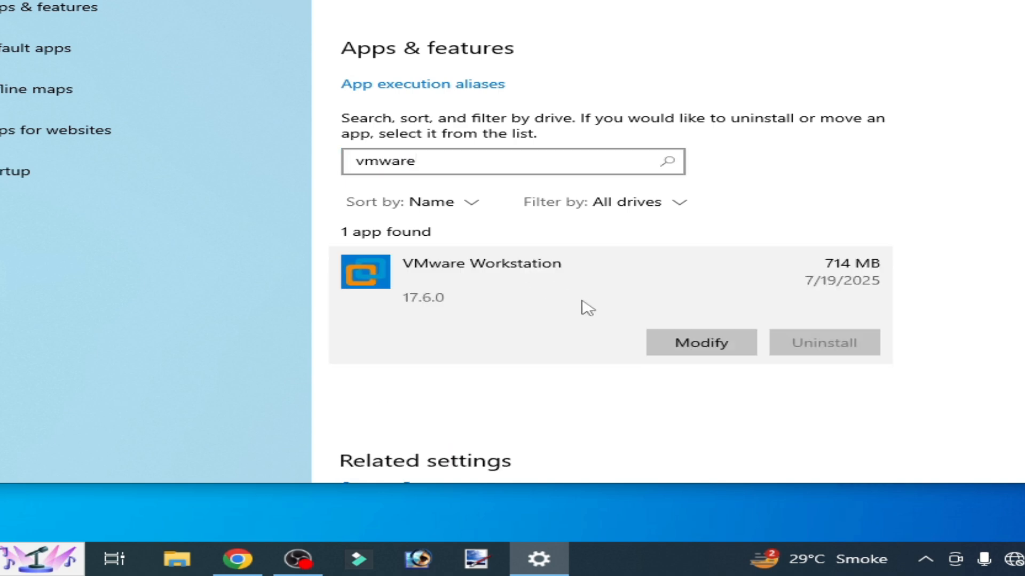
mouse_move(842, 354)
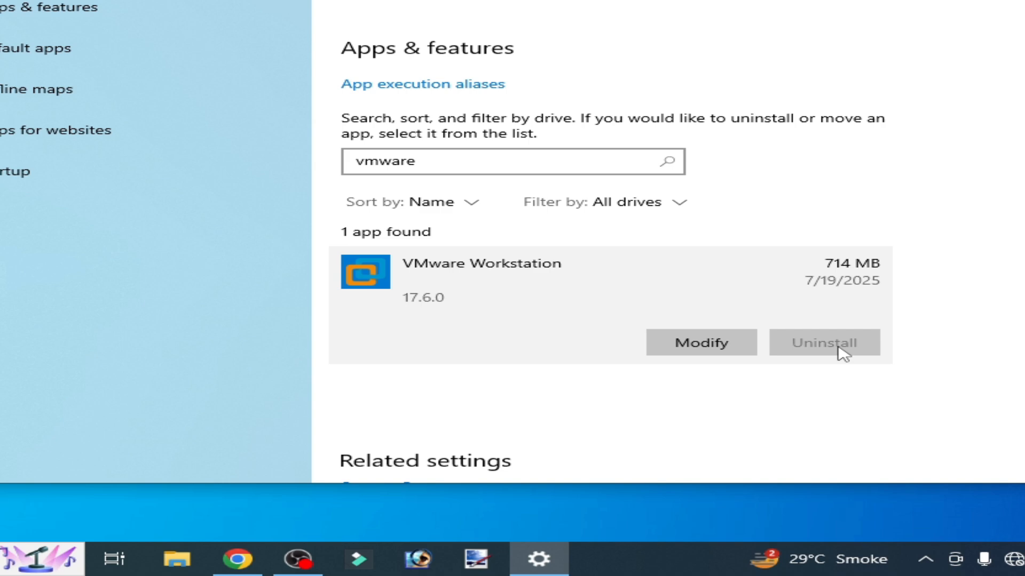
click(699, 342)
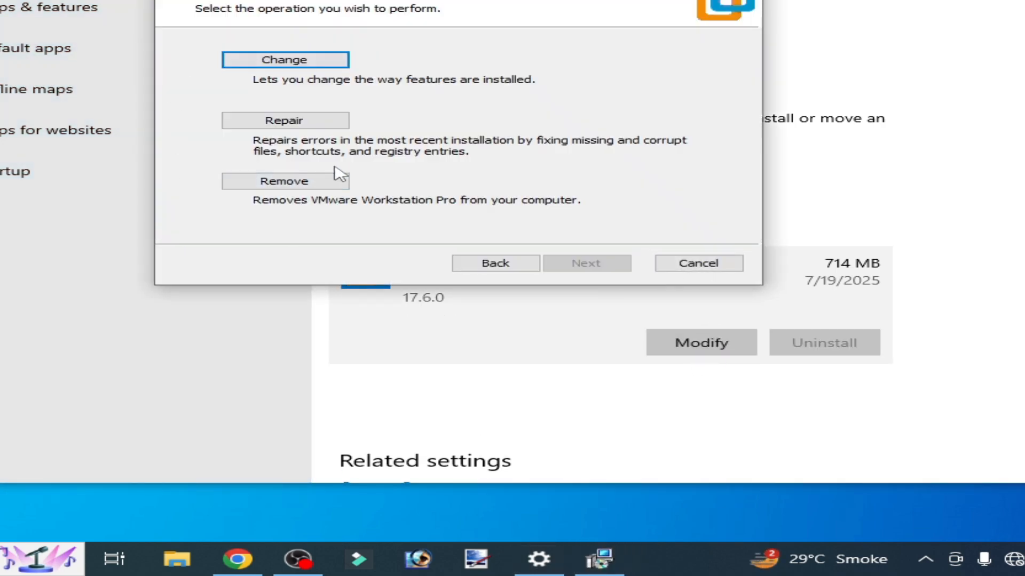
mouse_move(284, 181)
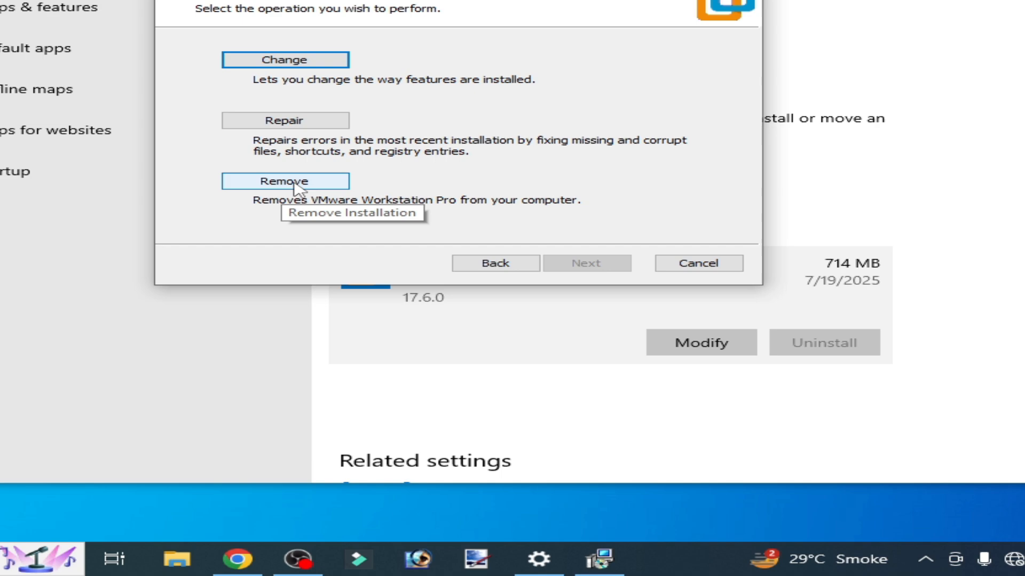
- Remove VMware Workstation Pro via the setup wizard, declining the restart
click(285, 181)
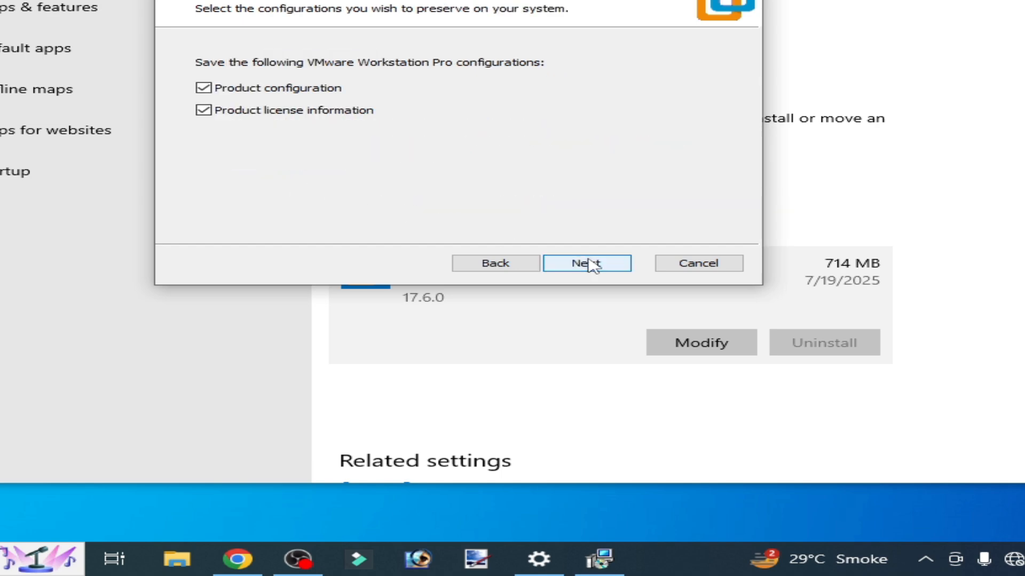
click(586, 263)
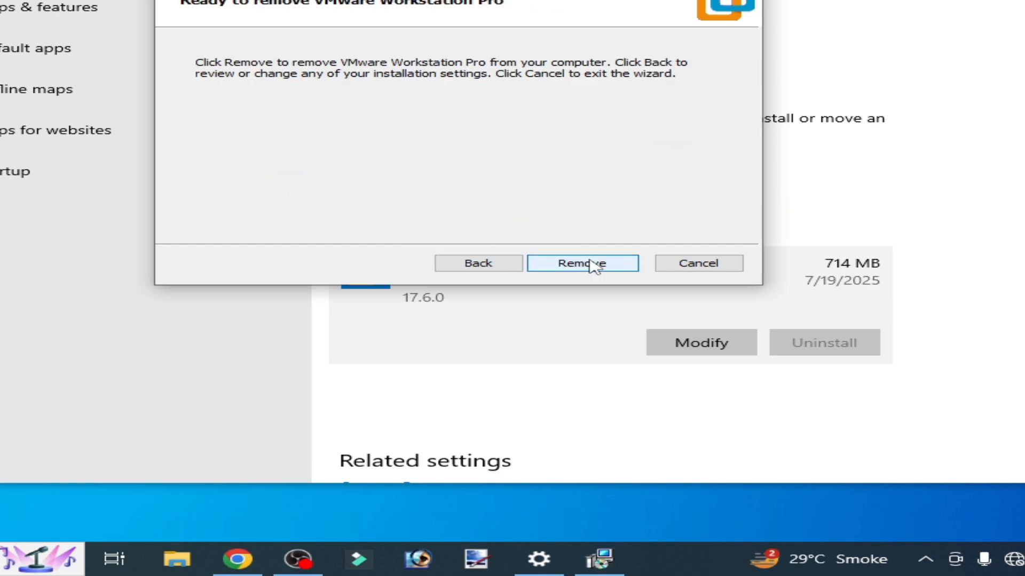
click(582, 263)
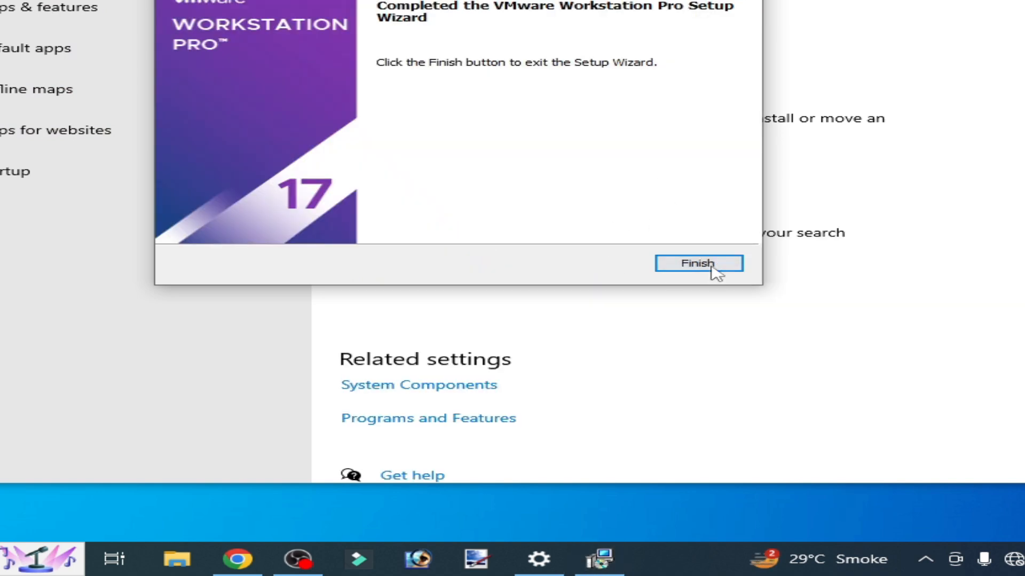
click(698, 263)
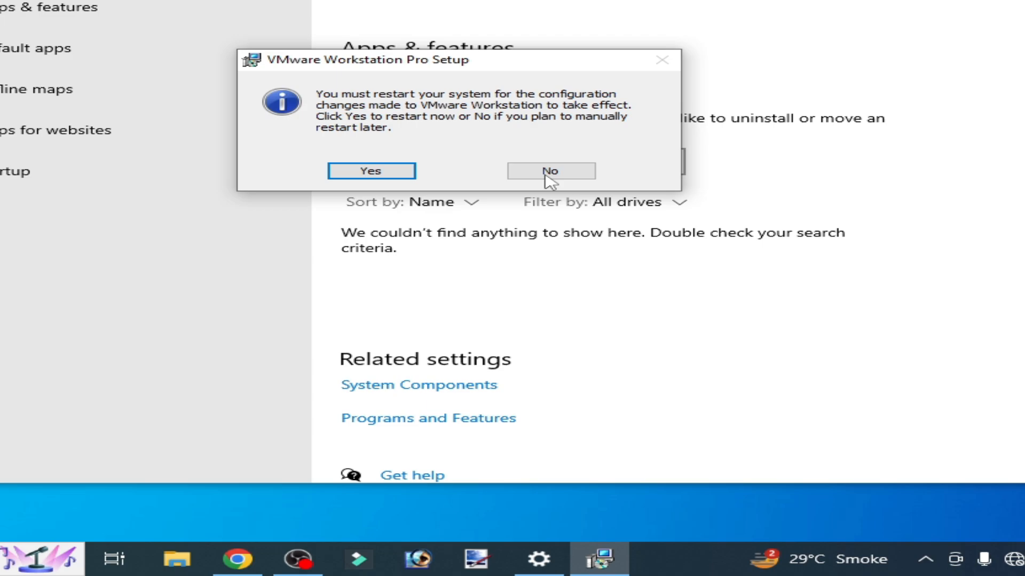
click(550, 171)
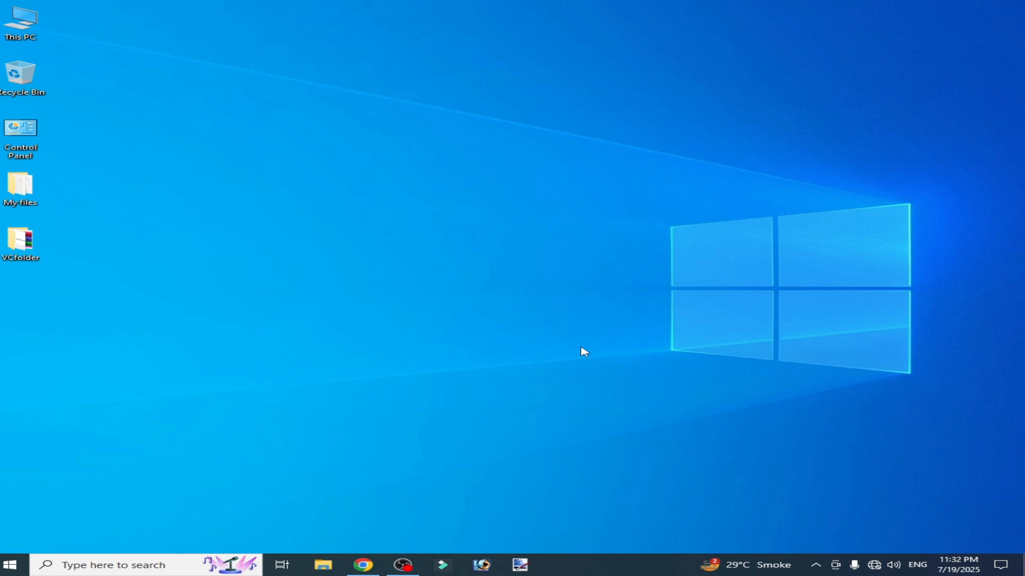
- Open Change adapter settings in Control Panel's Network and Sharing Center
double_click(20, 131)
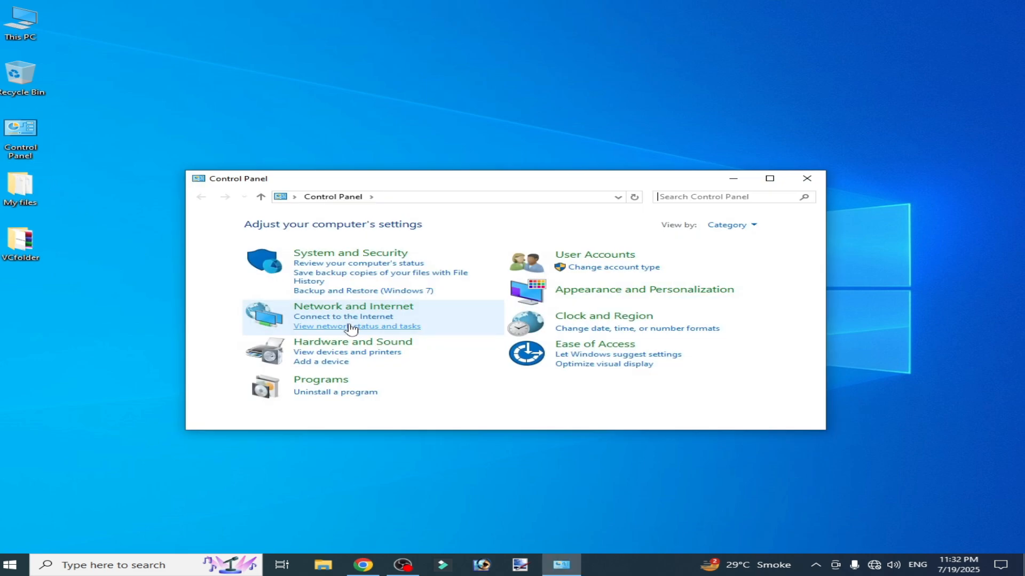
click(353, 306)
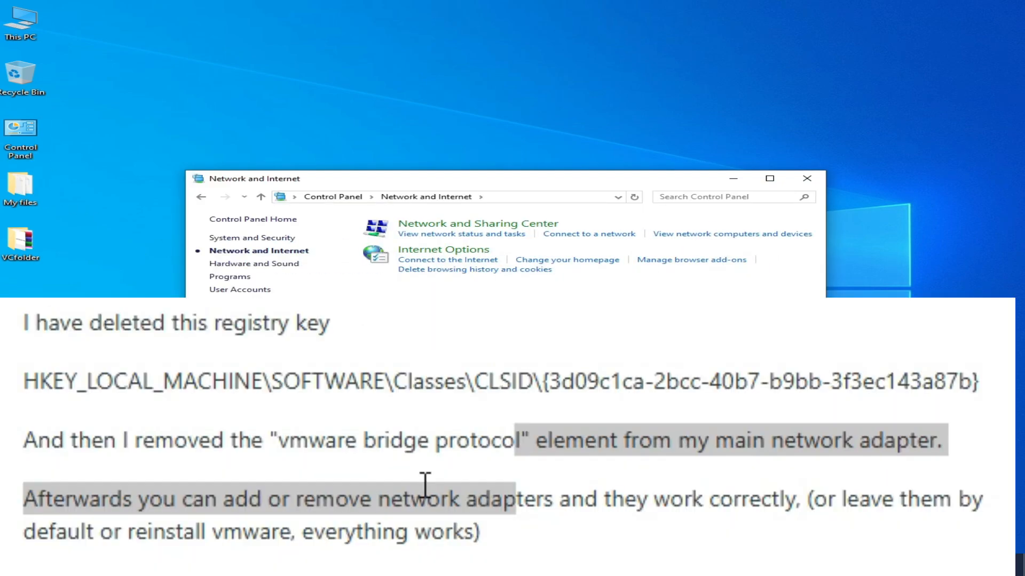
mouse_move(461, 233)
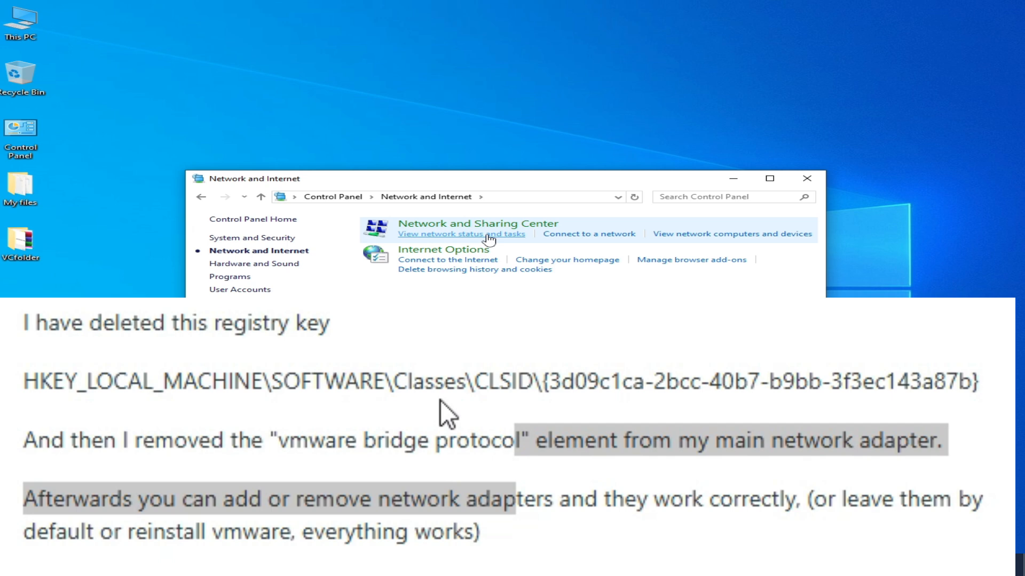
click(461, 234)
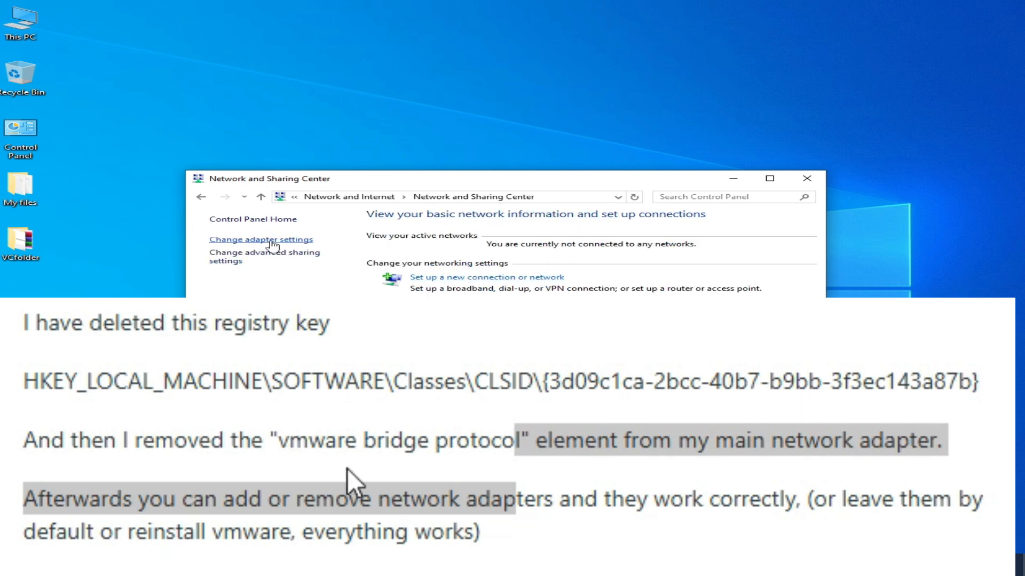
click(260, 239)
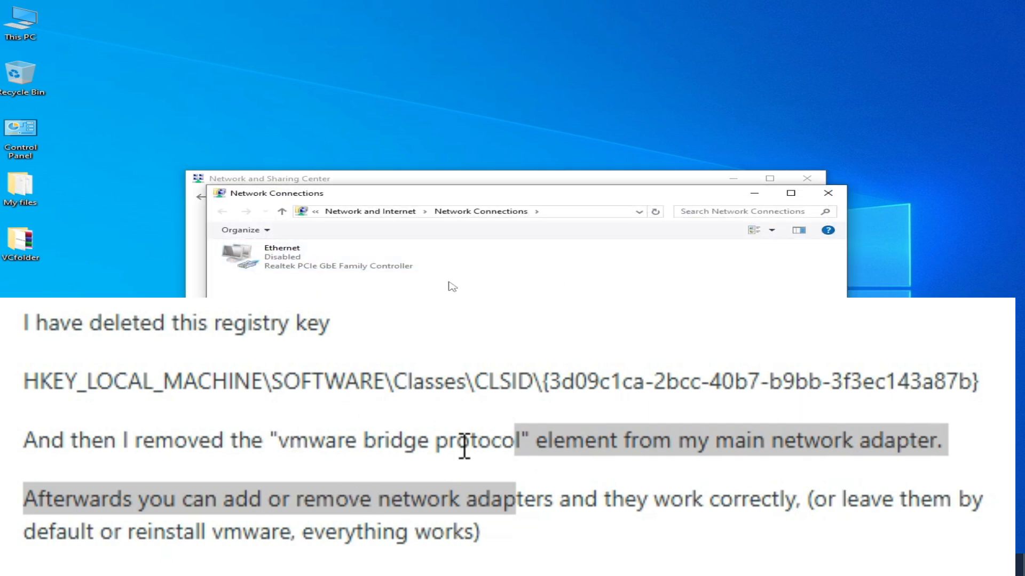